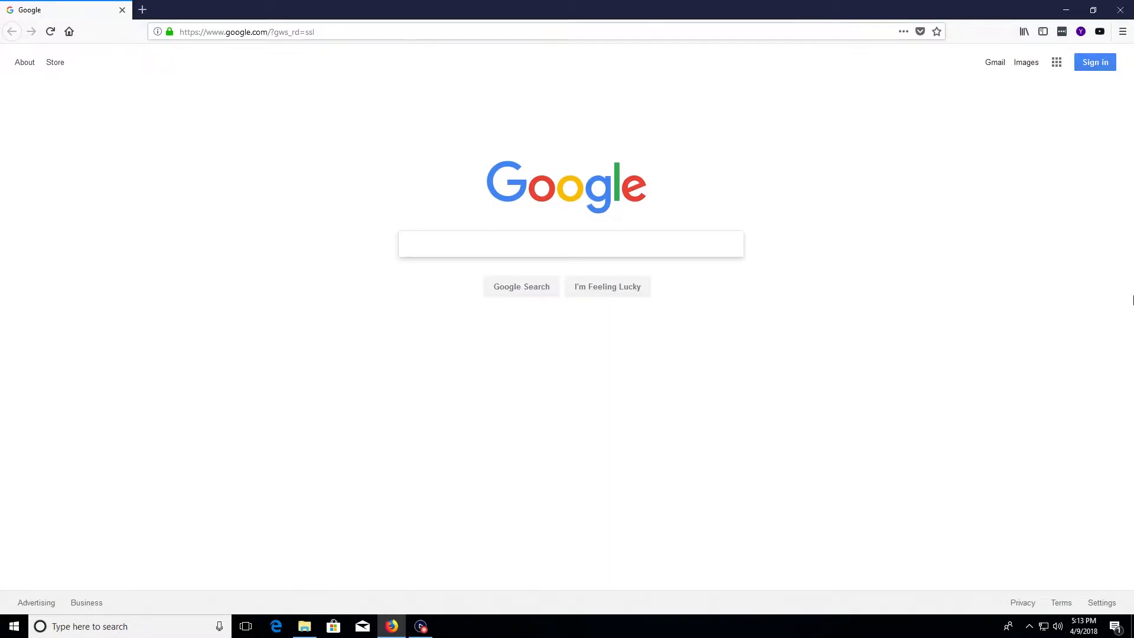
Open Help > About Firefox to confirm version 59.0.2 (64-bit) is up to date
left_click(571, 244)
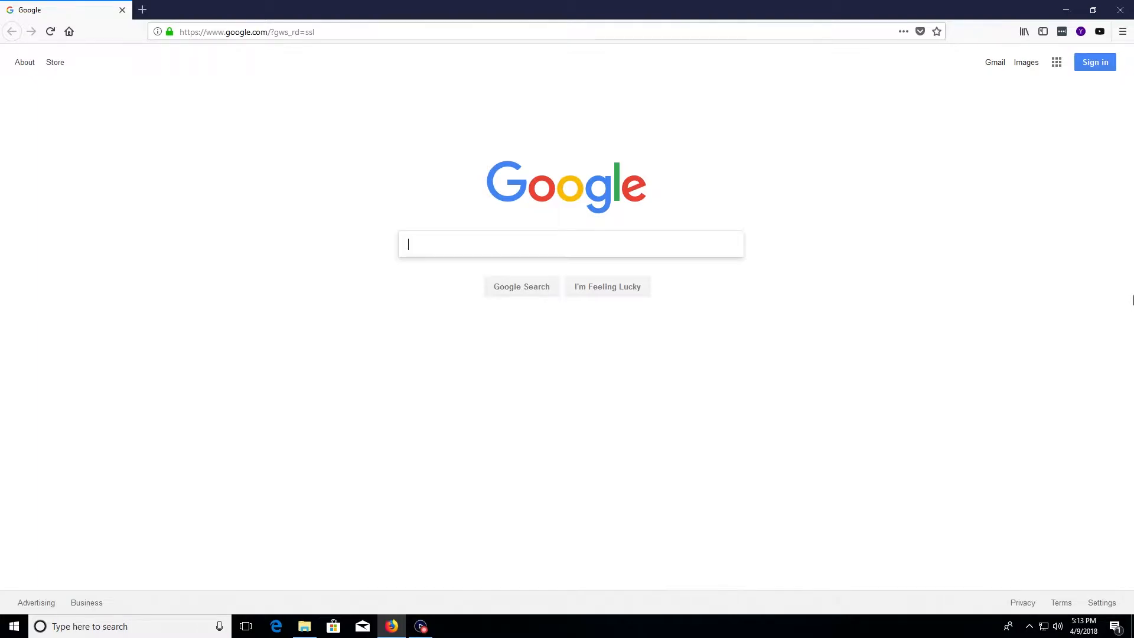
mouse_move(1043, 149)
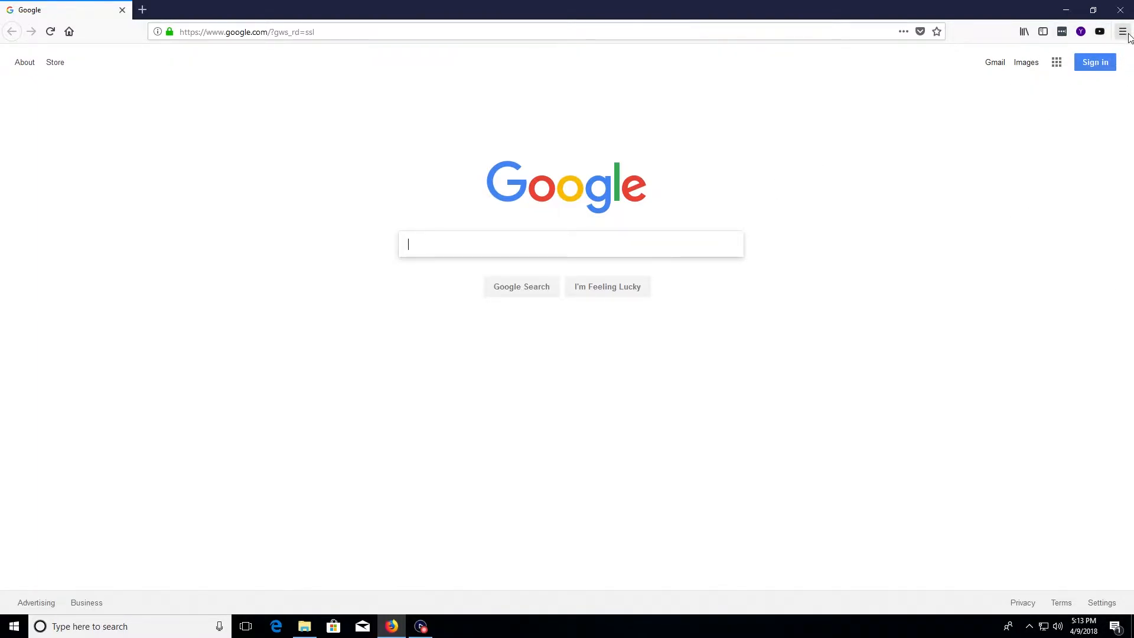
left_click(1120, 31)
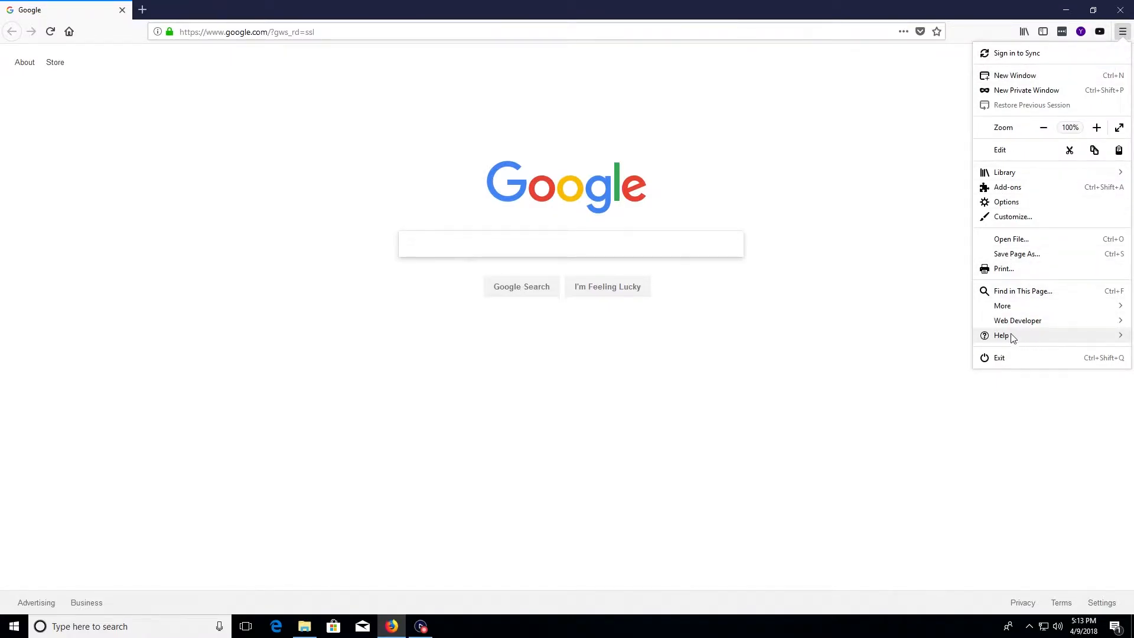
left_click(1002, 335)
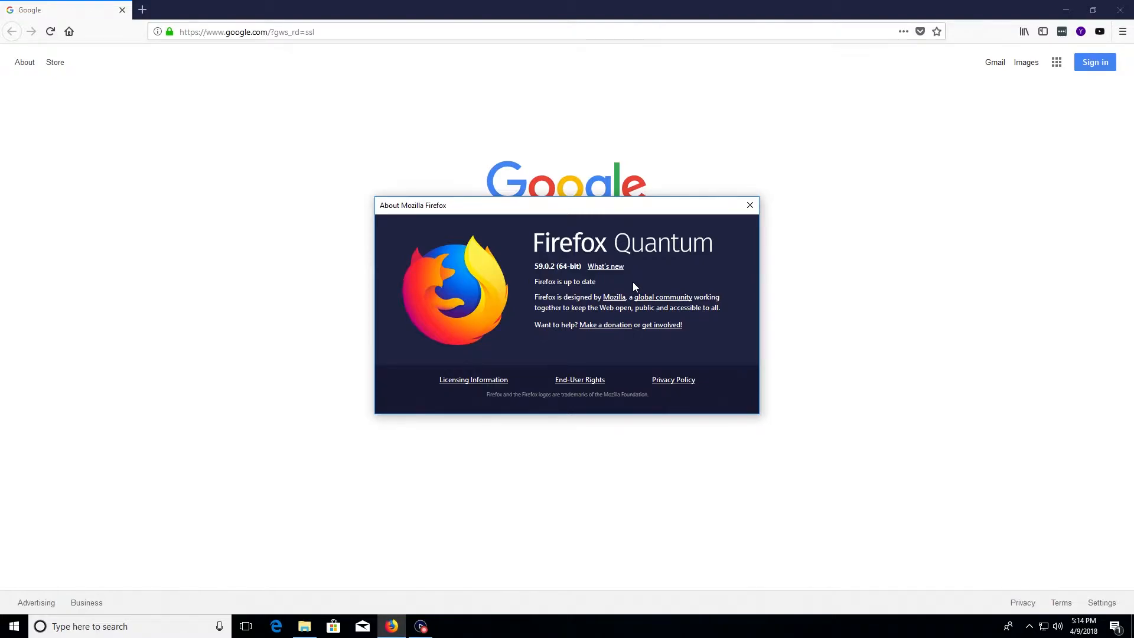
Close About Firefox and open Clear Recent History from the Library's History menu
left_click(750, 205)
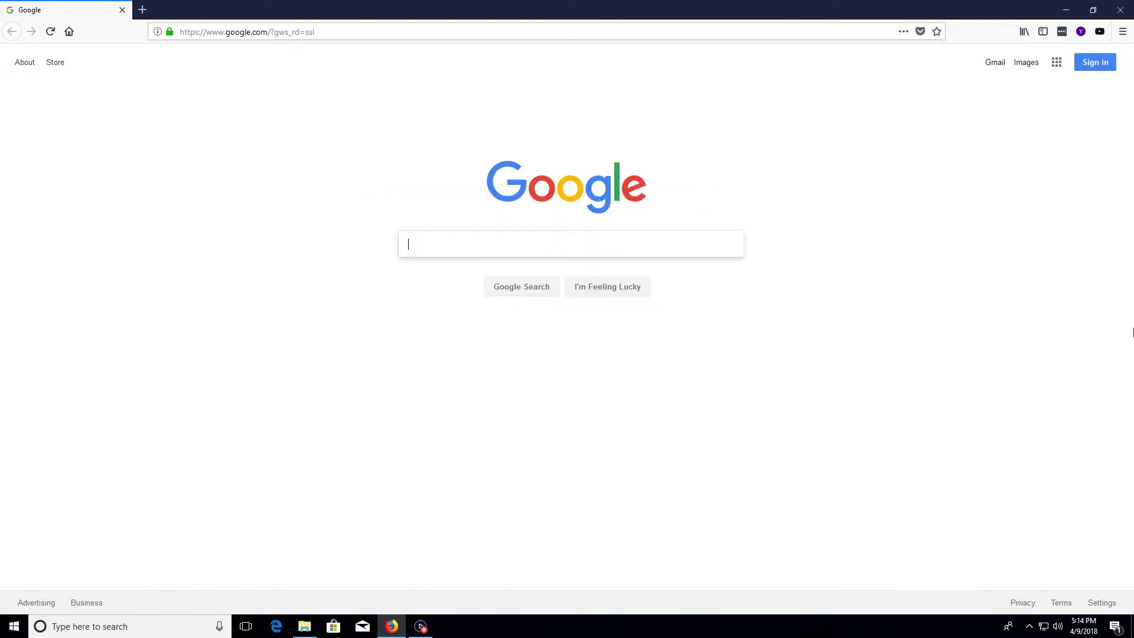
mouse_move(973, 216)
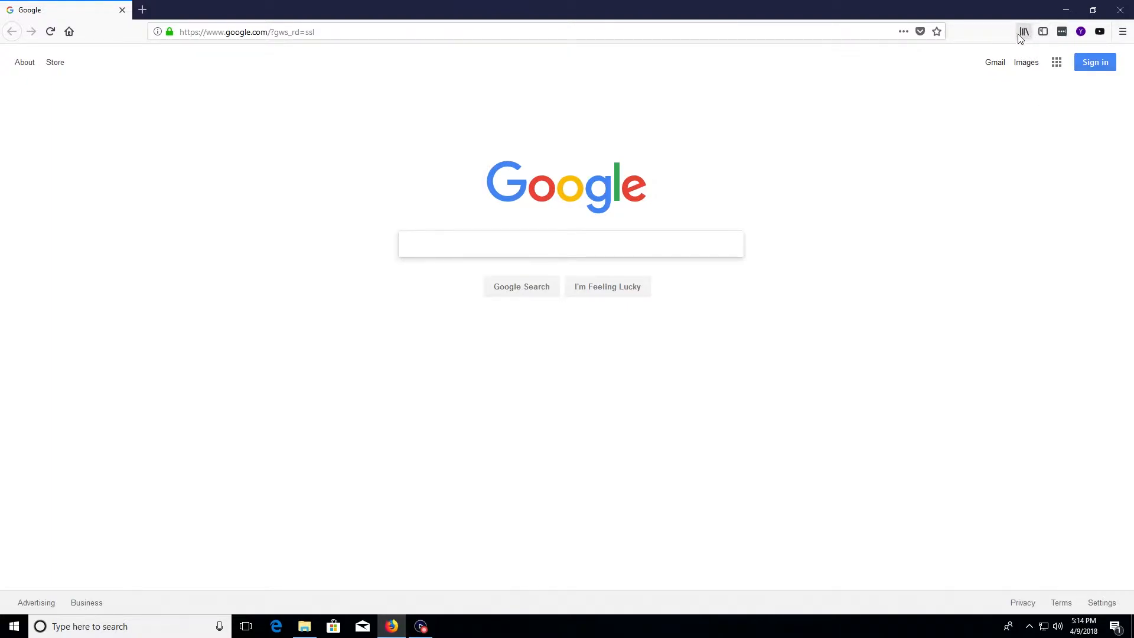
mouse_move(1026, 40)
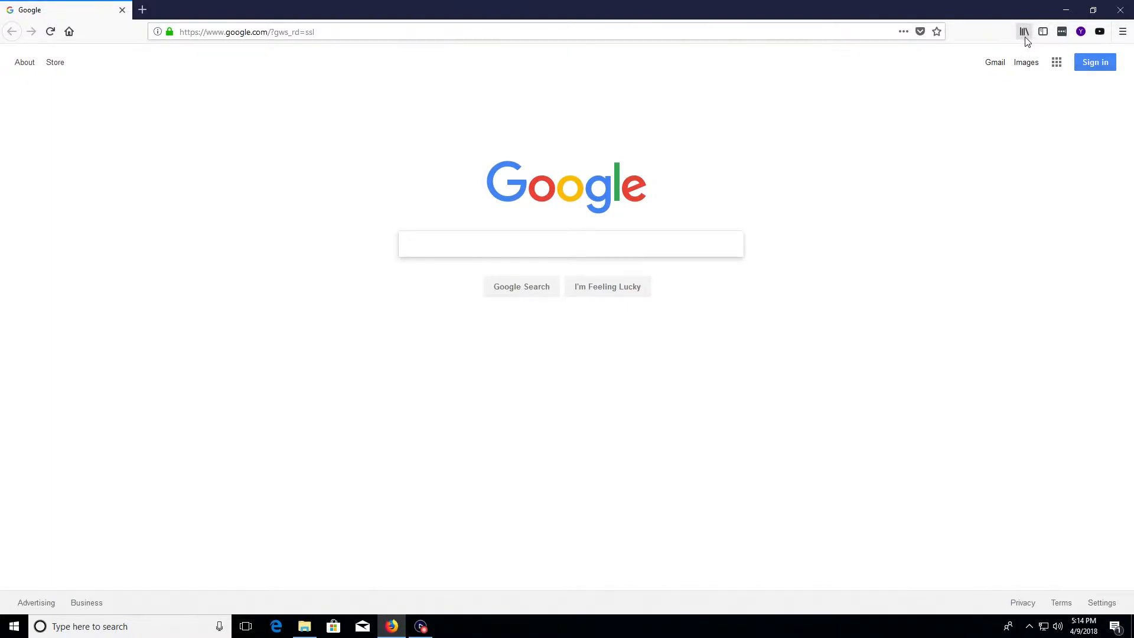
mouse_move(1025, 31)
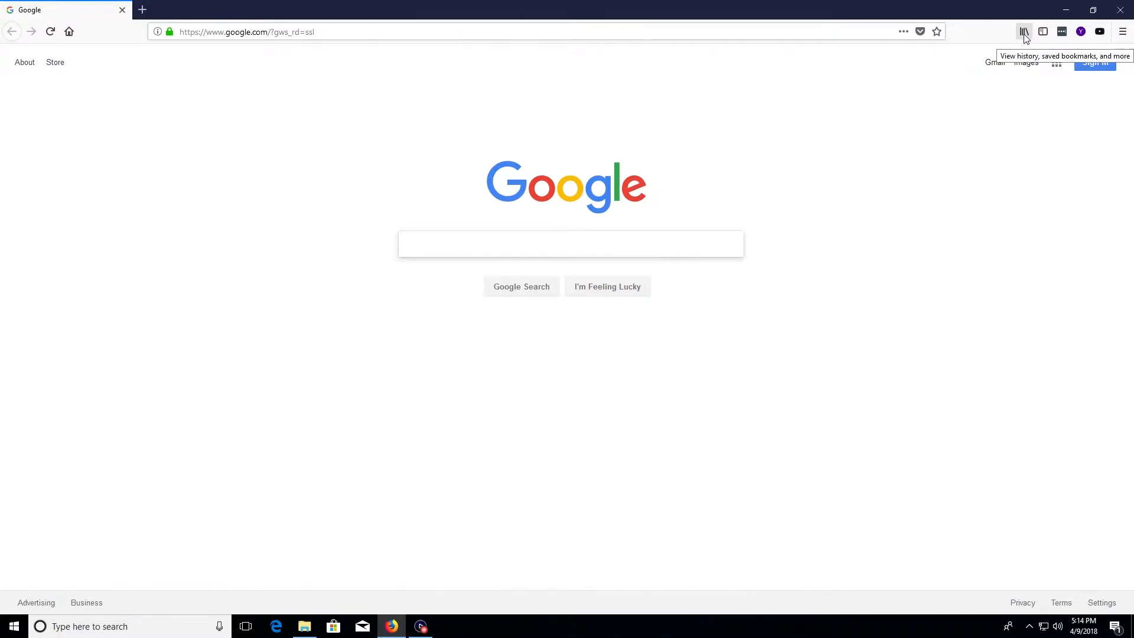
left_click(1024, 31)
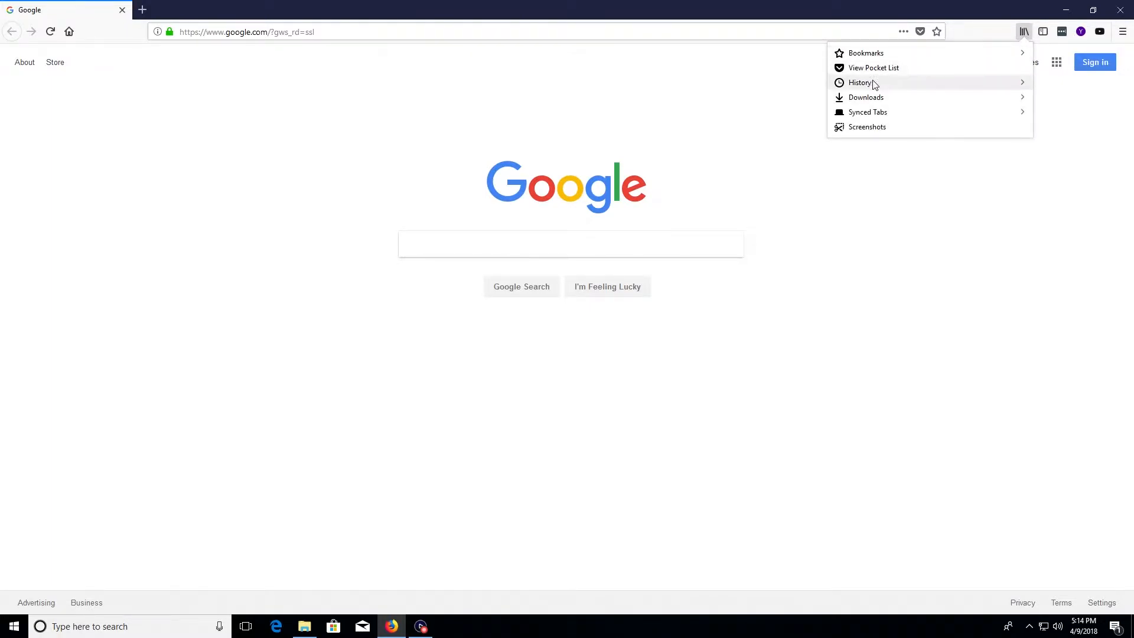
left_click(860, 82)
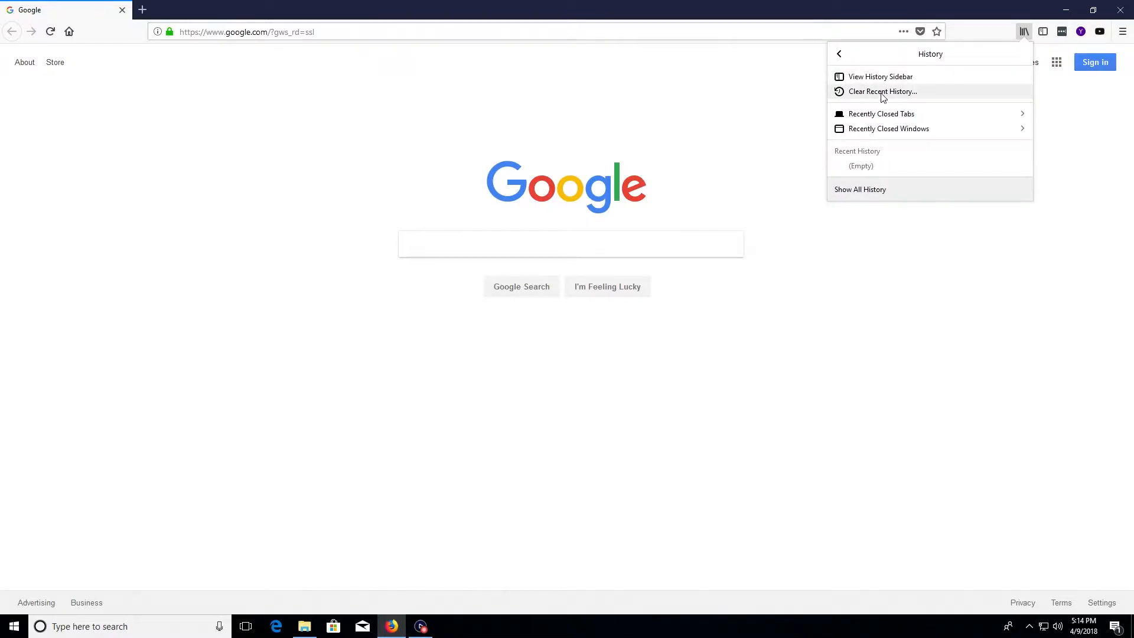
left_click(881, 91)
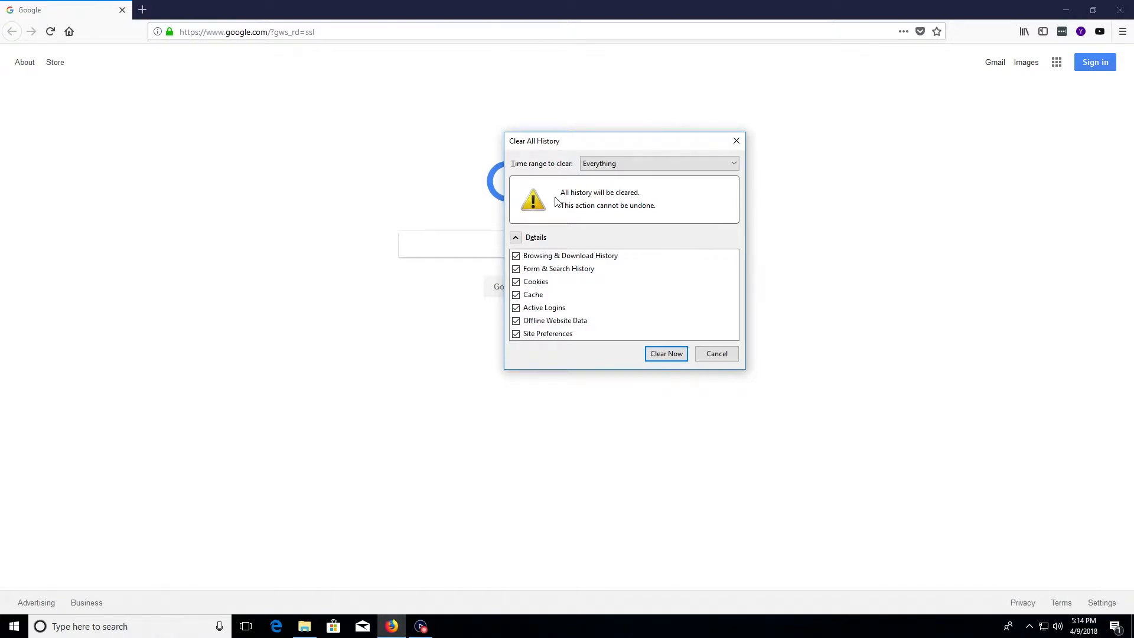
Clear all history data with time range Everything and every detail box checked
left_click(657, 163)
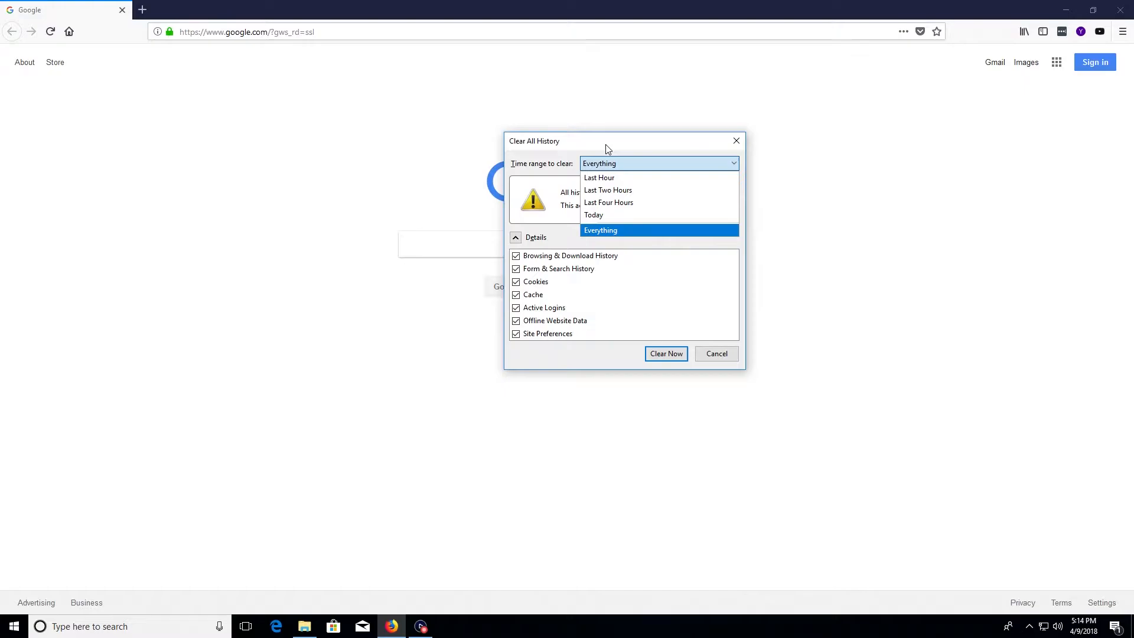
left_click(600, 230)
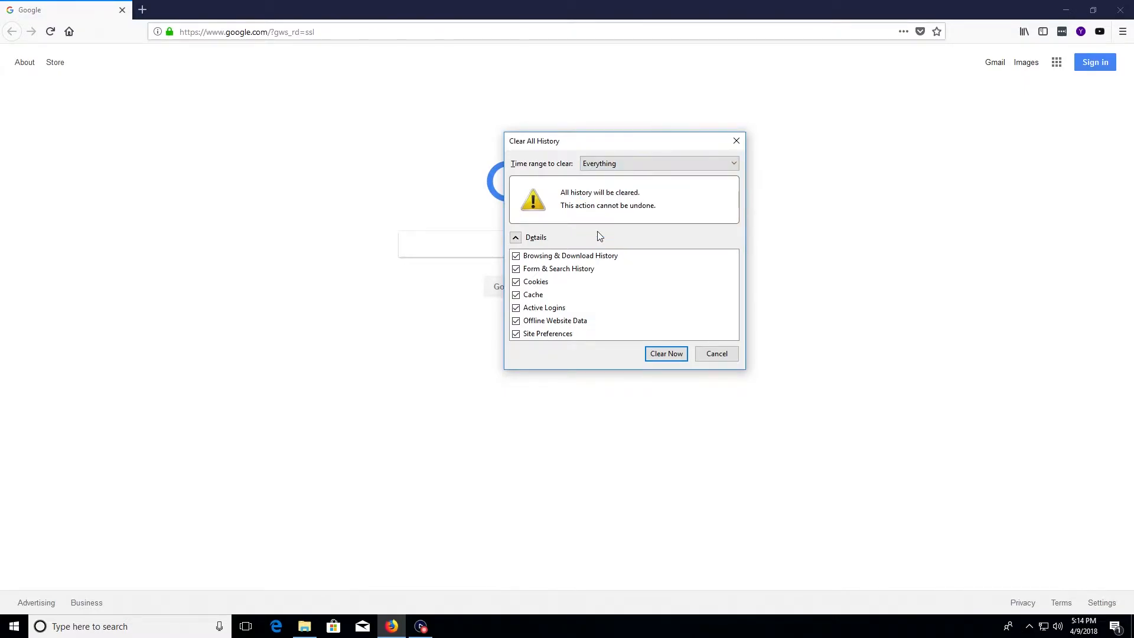
mouse_move(599, 322)
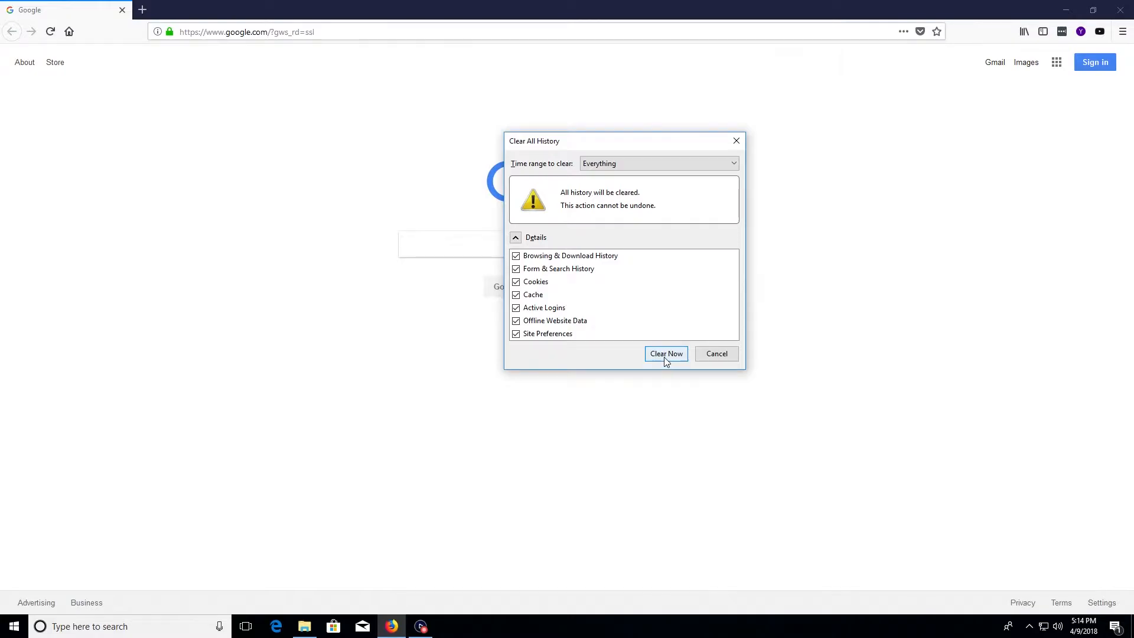
left_click(666, 354)
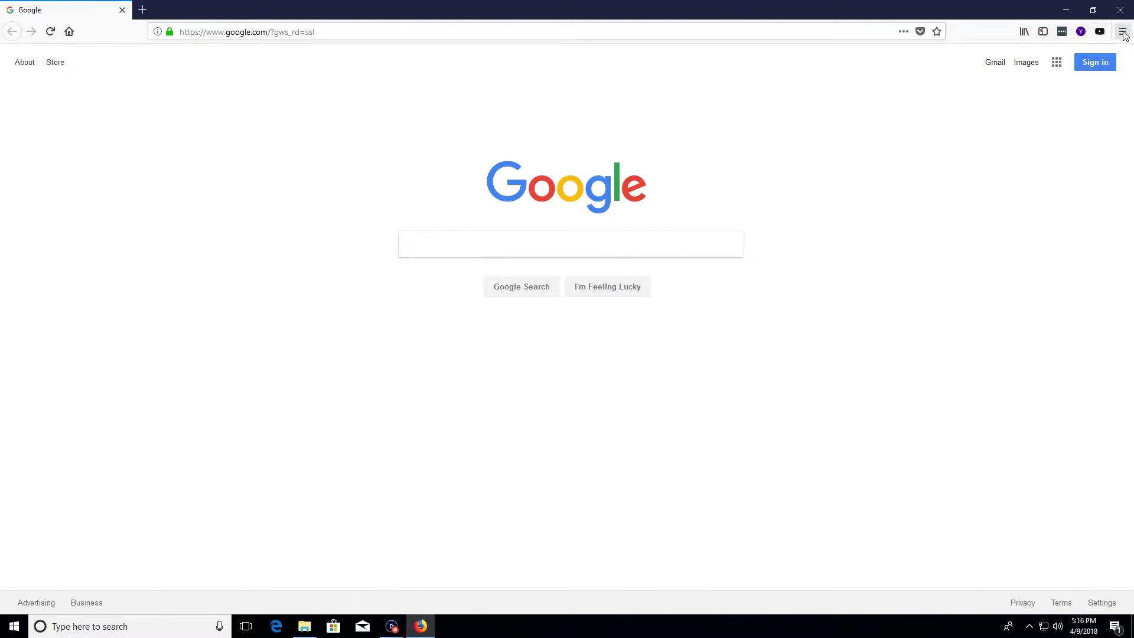
Open the Add-ons Manager and check extensions for updates, finding none available
left_click(1122, 31)
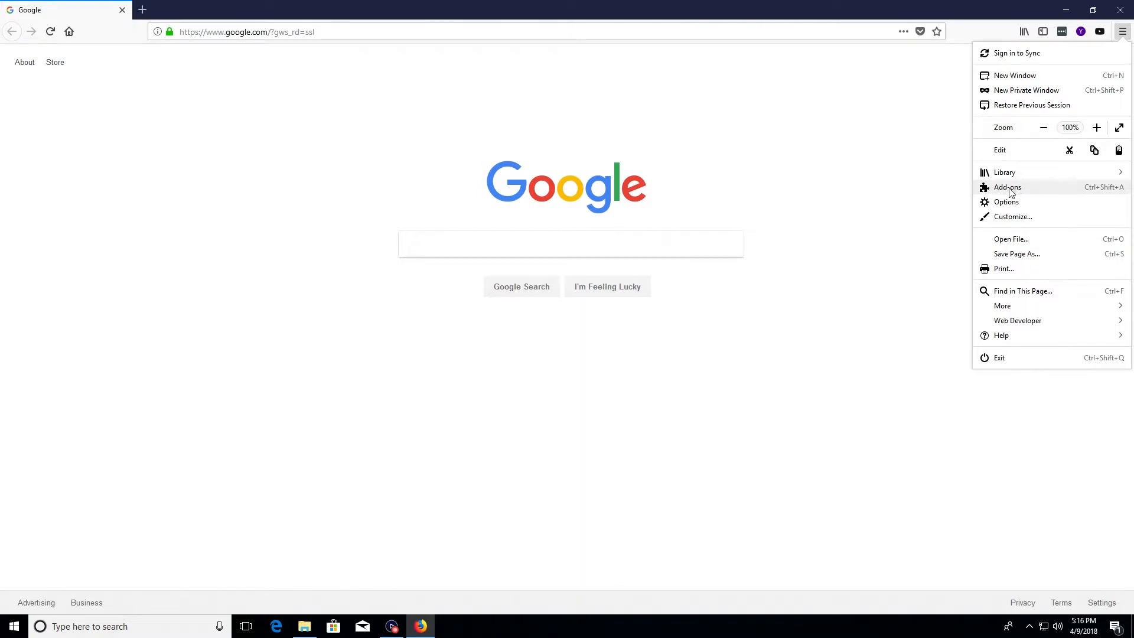
left_click(1007, 187)
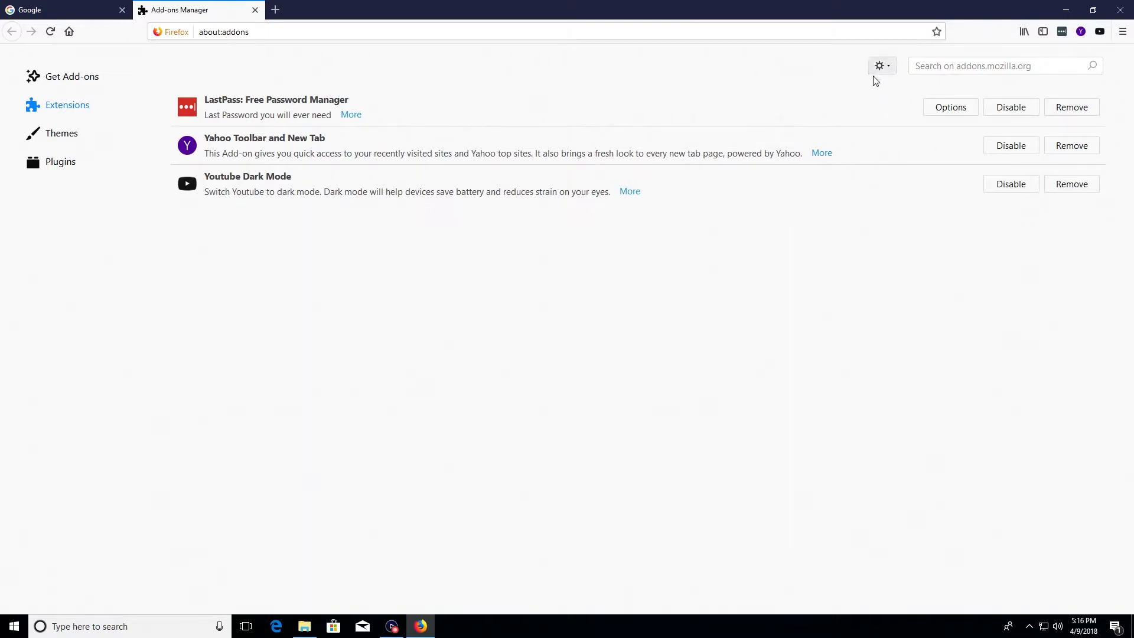
left_click(880, 65)
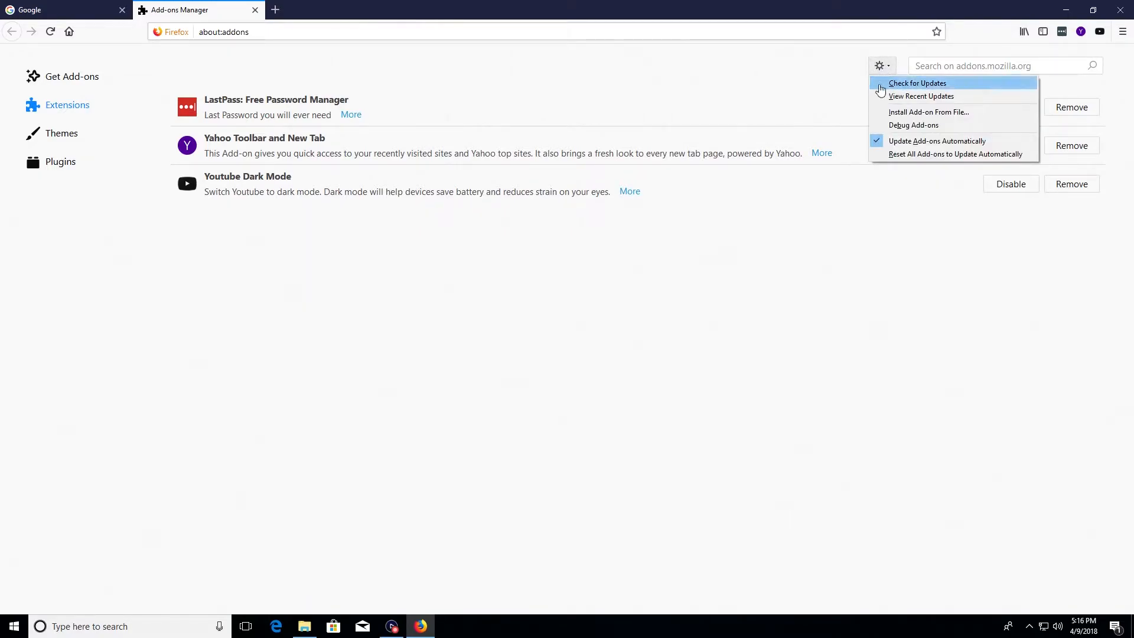
left_click(917, 82)
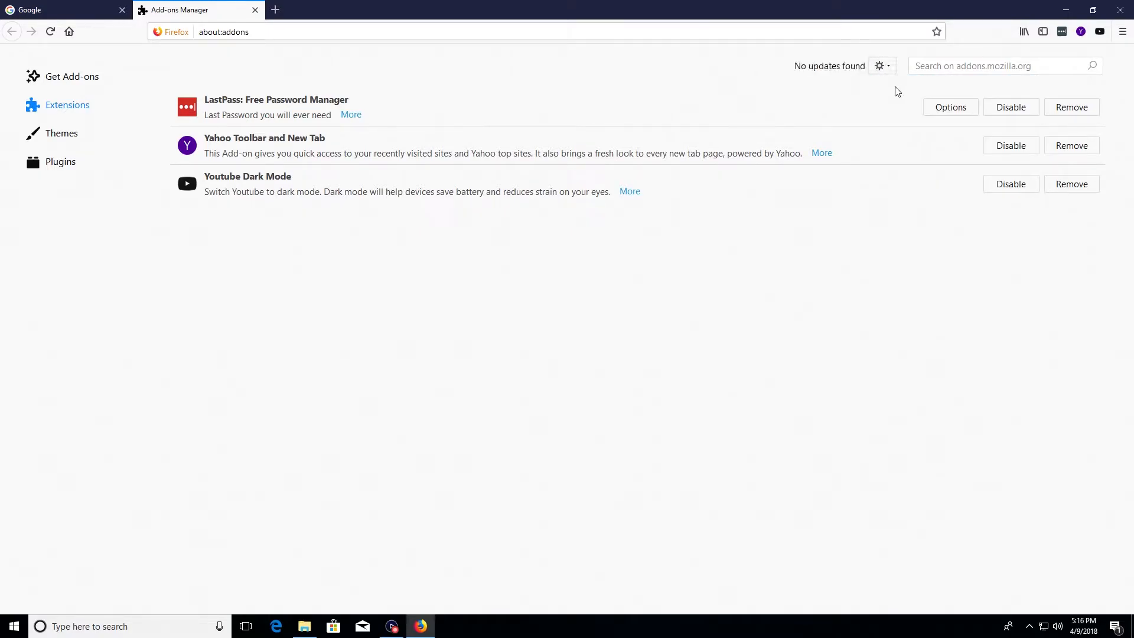
left_click(879, 66)
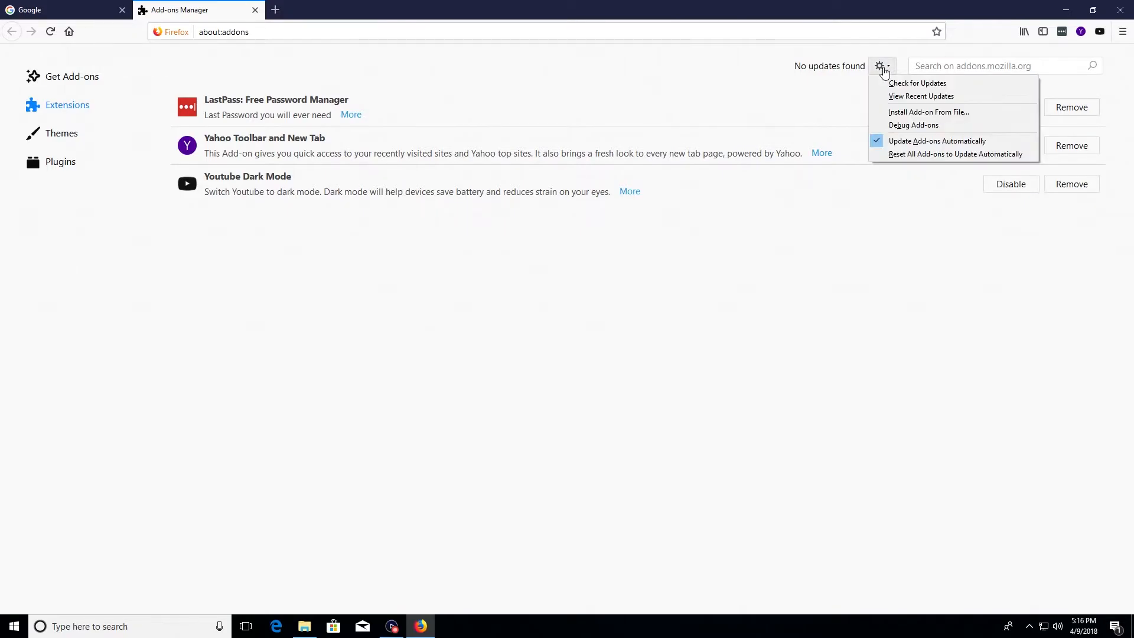
mouse_move(937, 141)
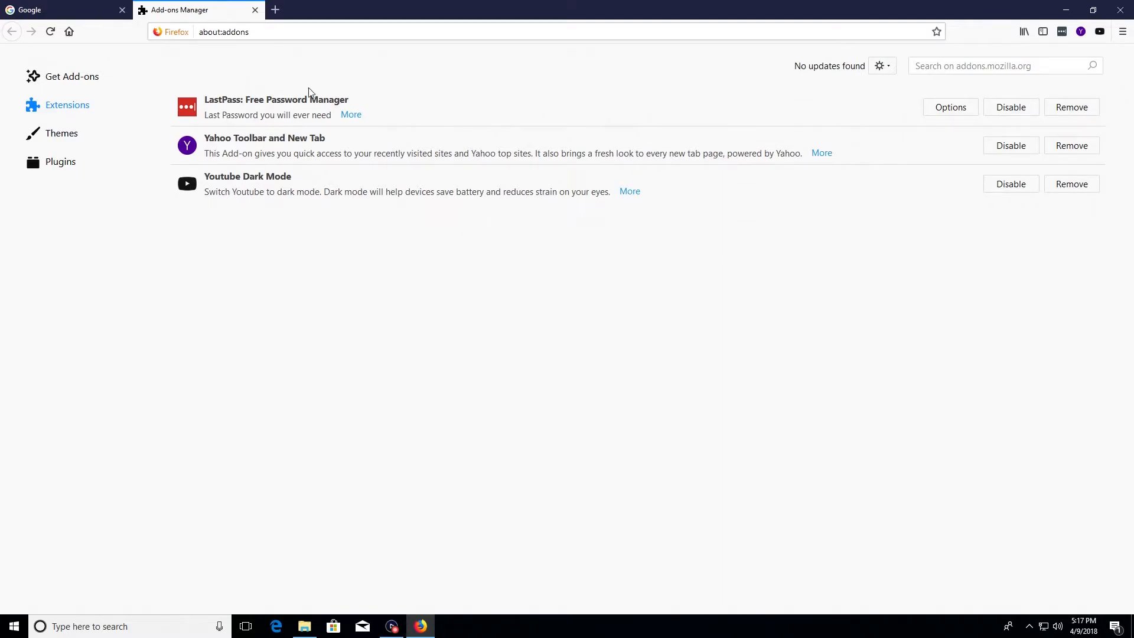
mouse_move(241, 87)
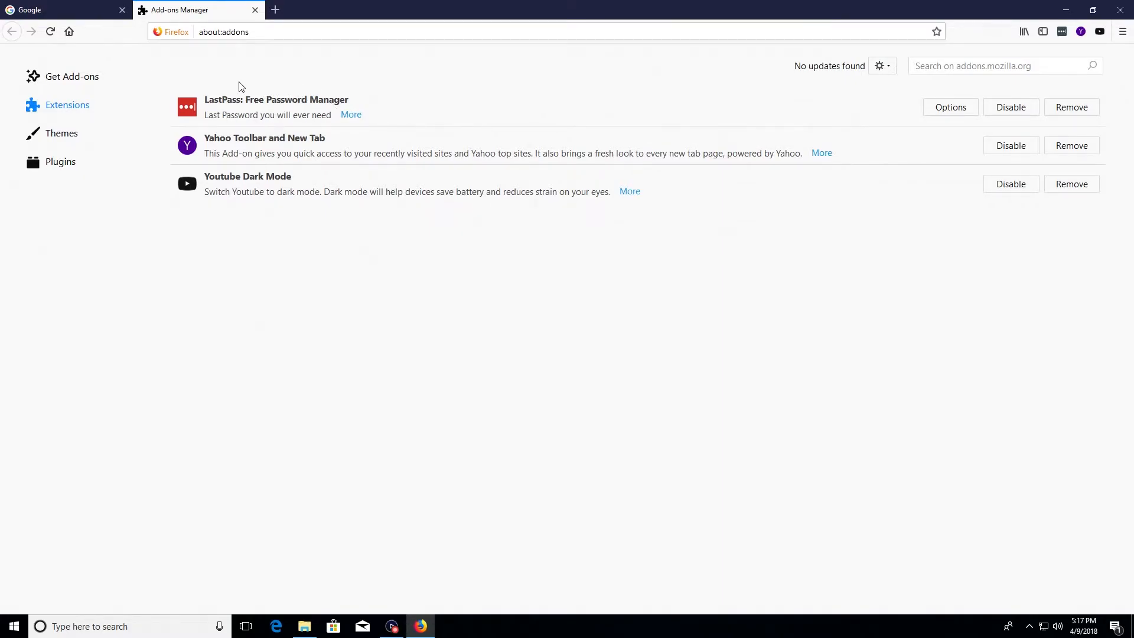
mouse_move(309, 108)
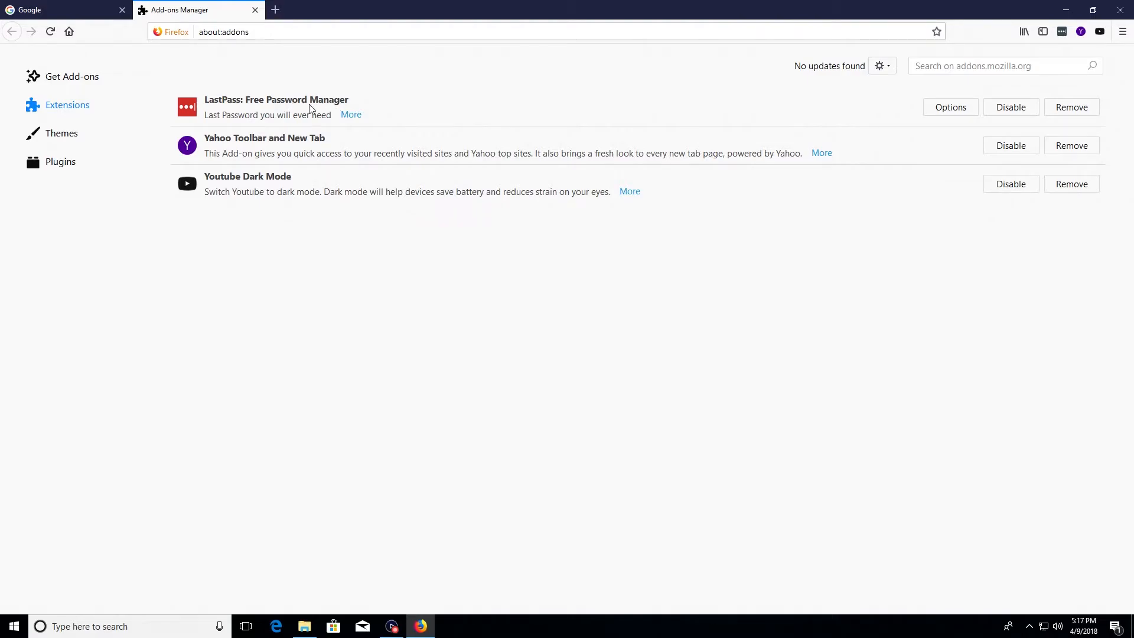
mouse_move(426, 107)
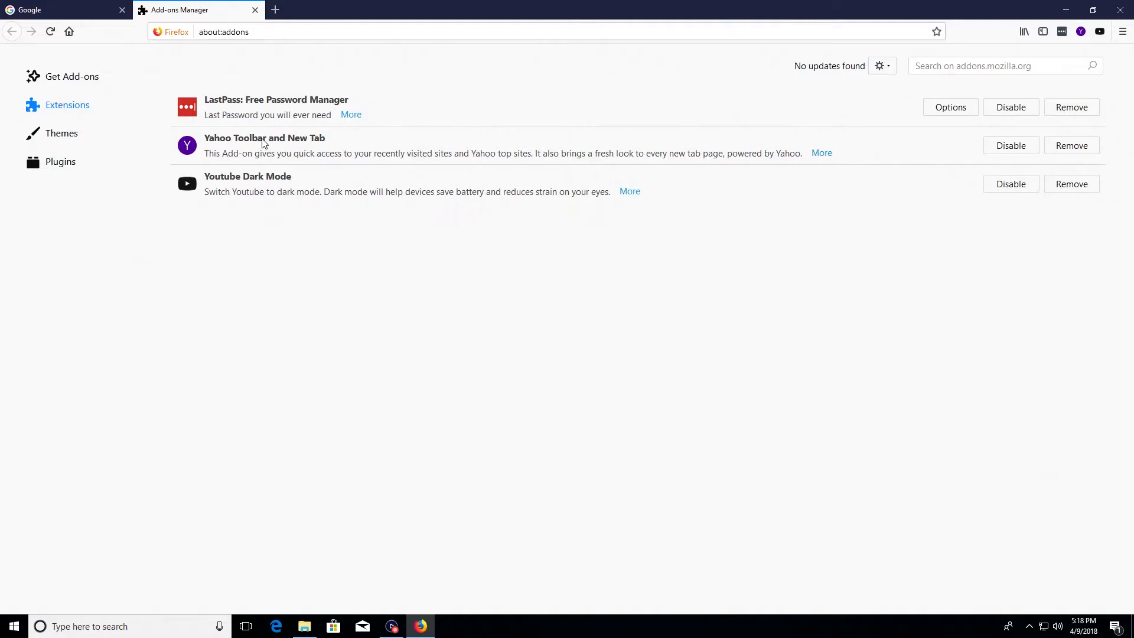
mouse_move(264, 138)
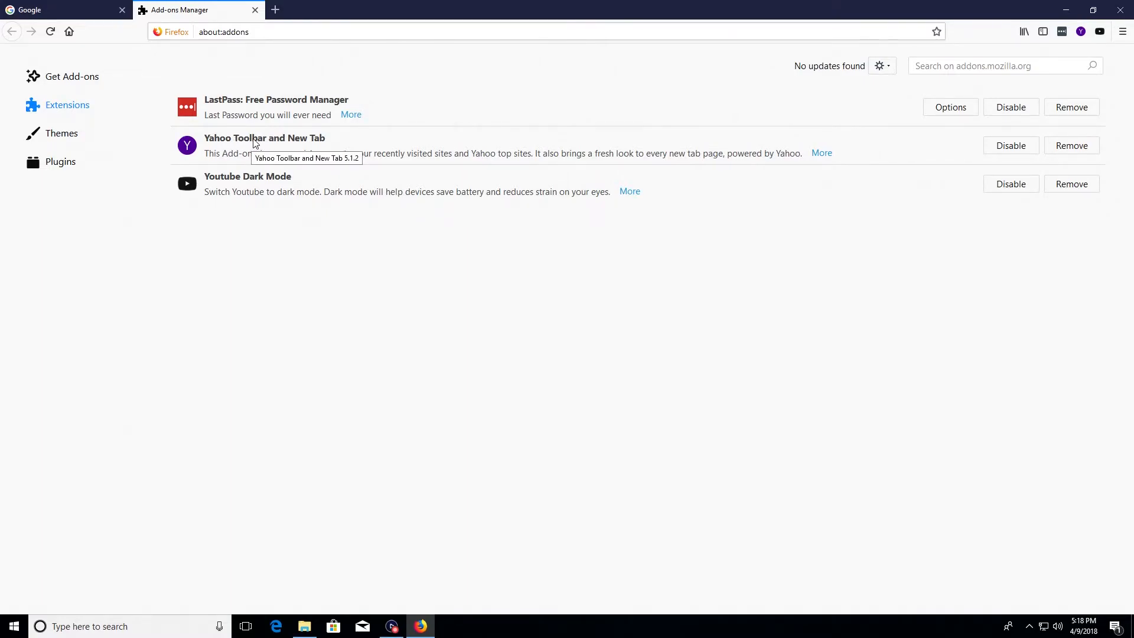
mouse_move(253, 149)
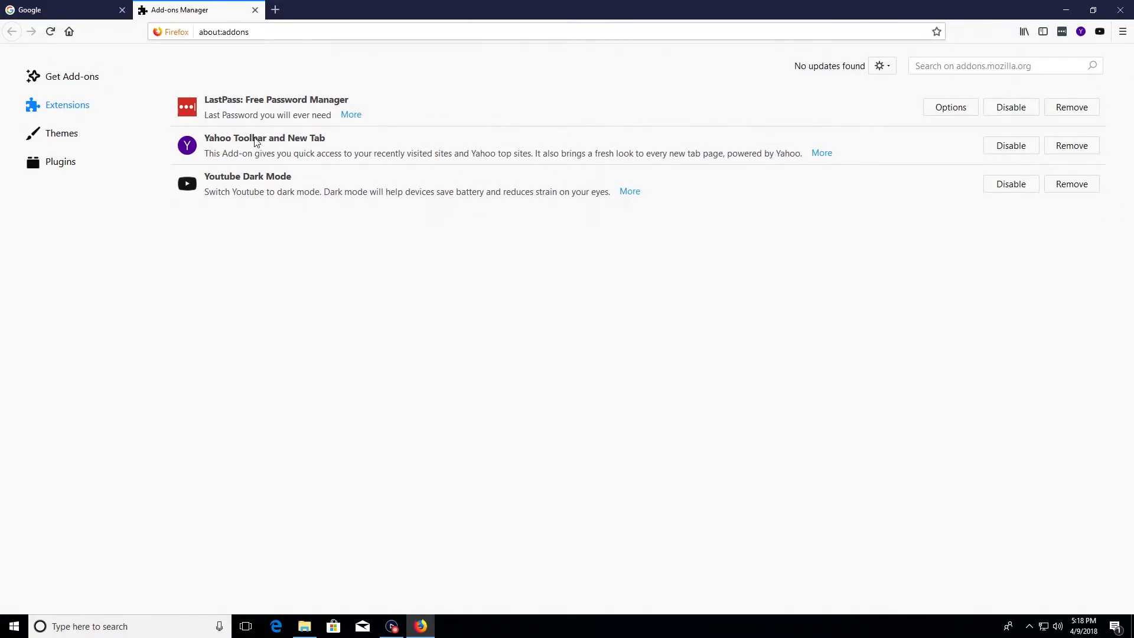
mouse_move(265, 138)
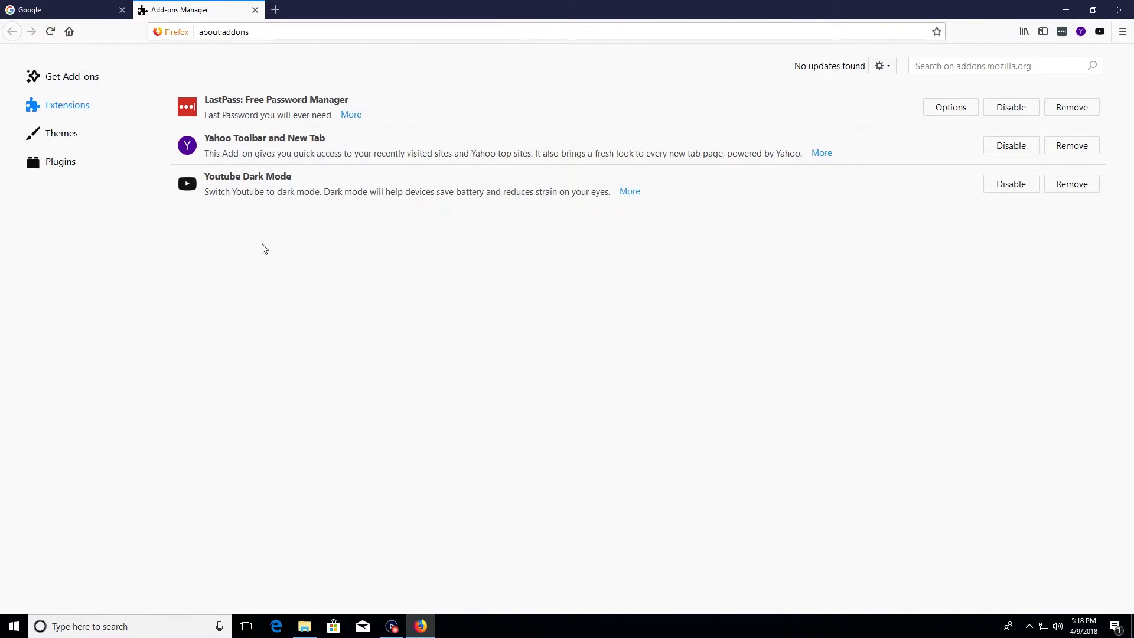
mouse_move(313, 319)
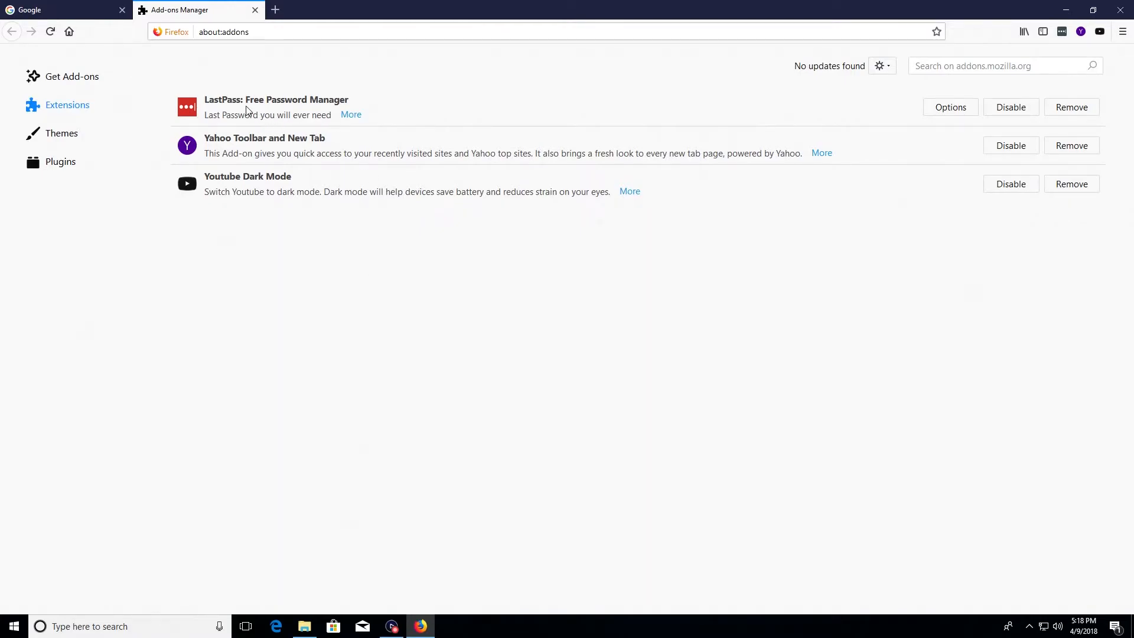
mouse_move(280, 110)
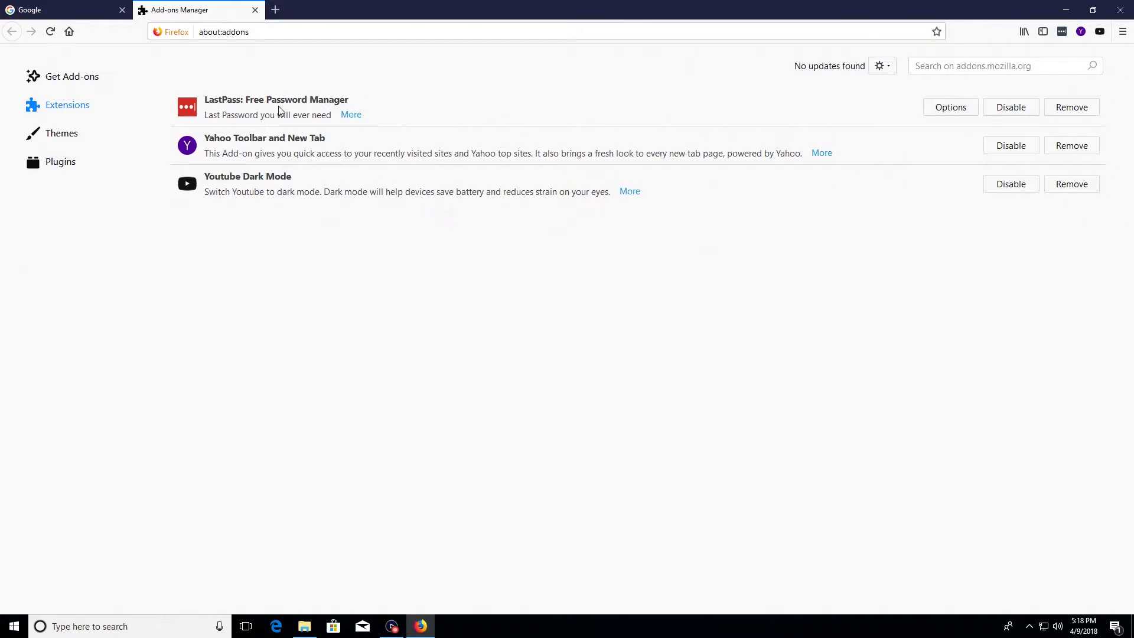
mouse_move(307, 116)
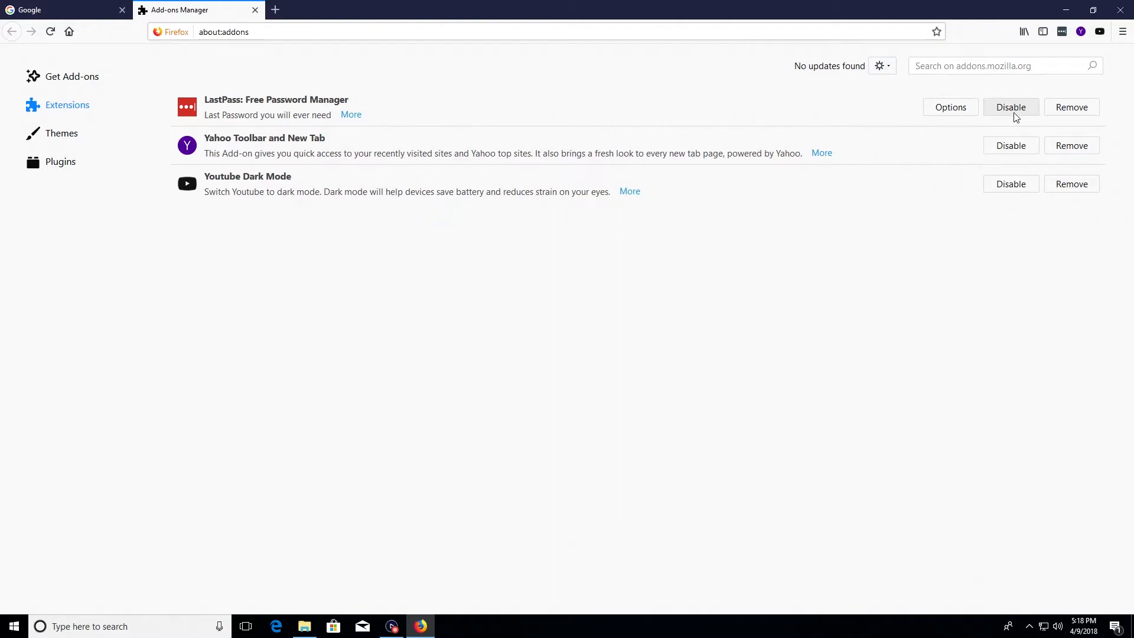
mouse_move(1010, 107)
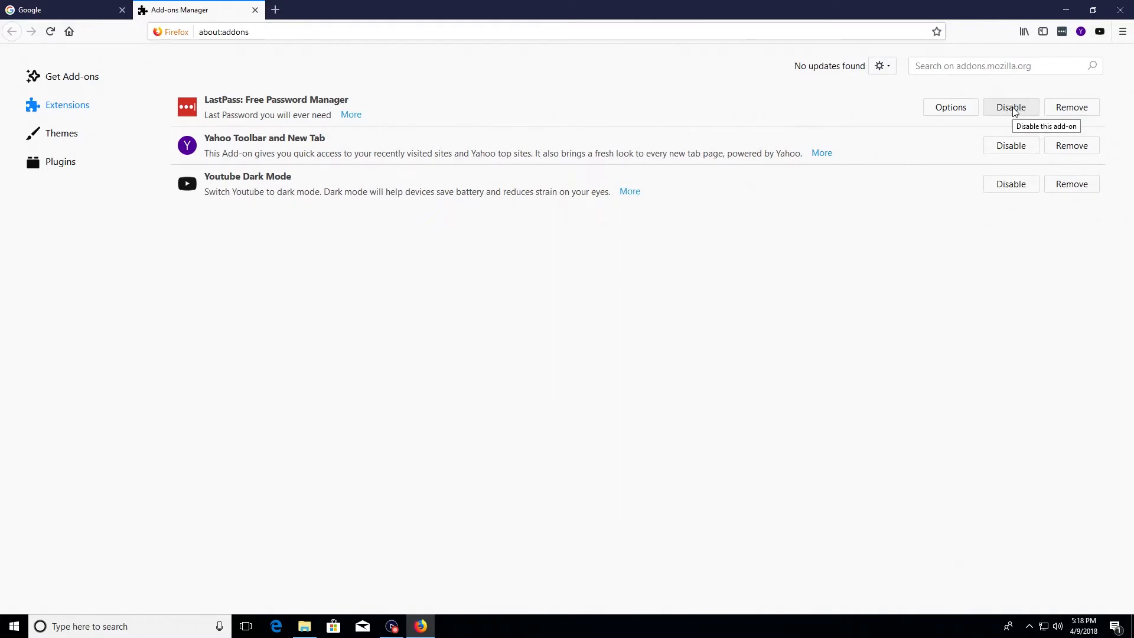
Disable LastPass and remove the Yahoo Toolbar and New Tab extension
left_click(1011, 107)
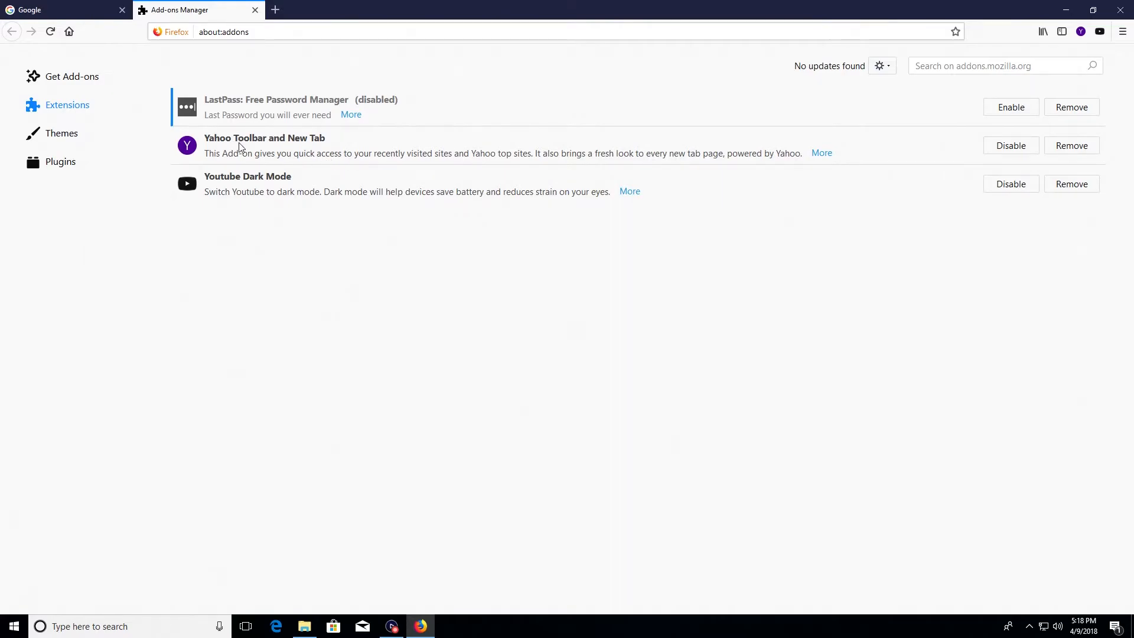
mouse_move(626, 140)
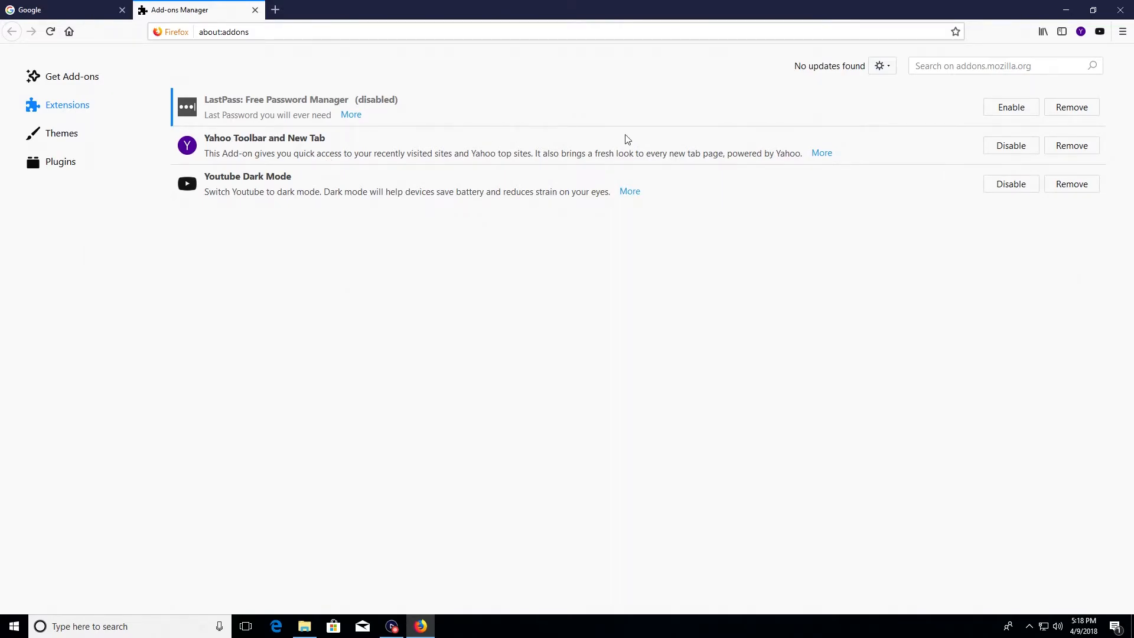
mouse_move(1071, 146)
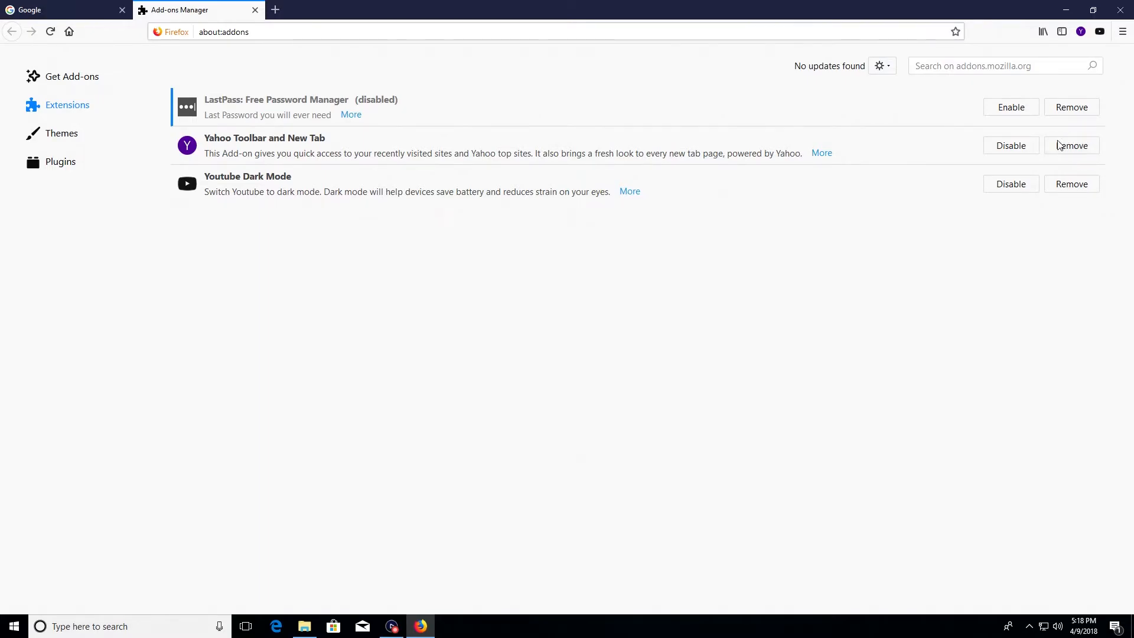
left_click(1071, 146)
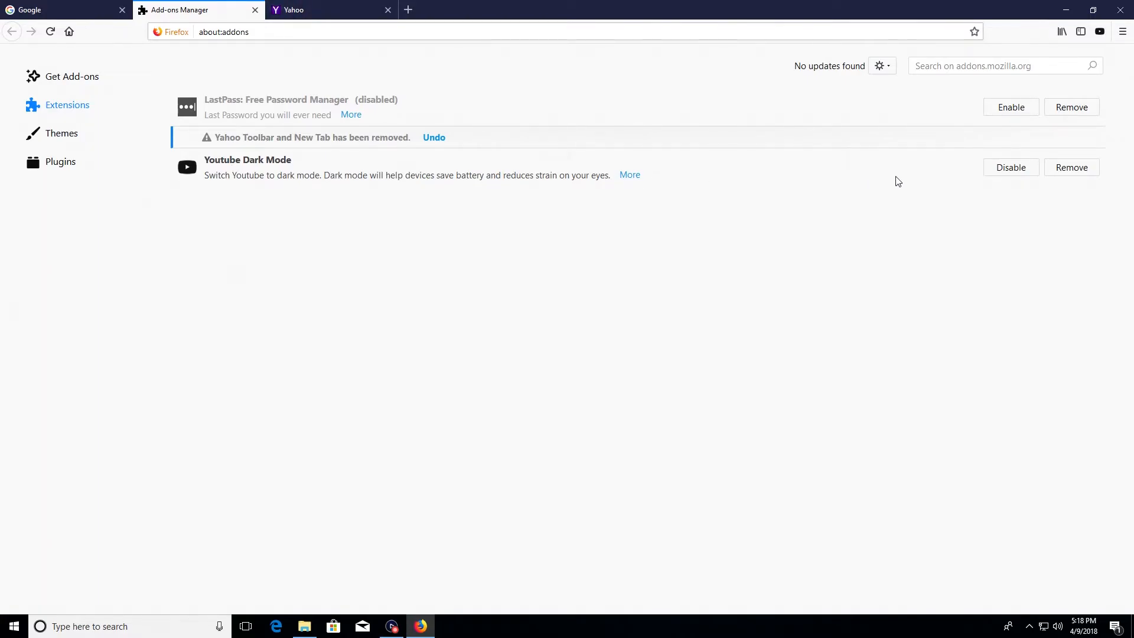
mouse_move(274, 178)
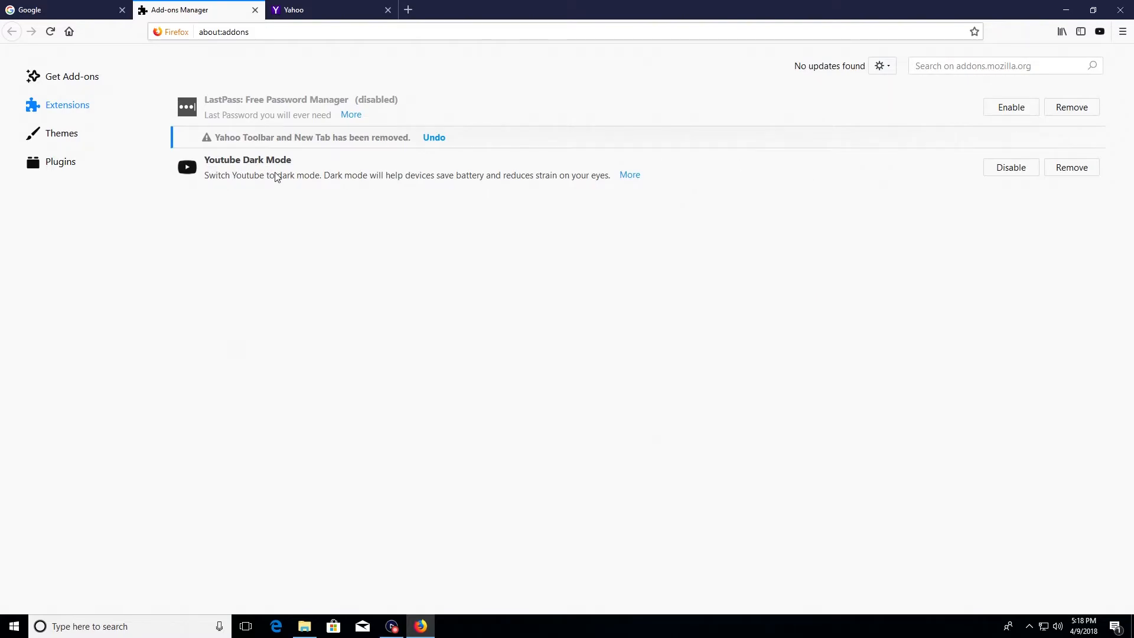
mouse_move(1072, 167)
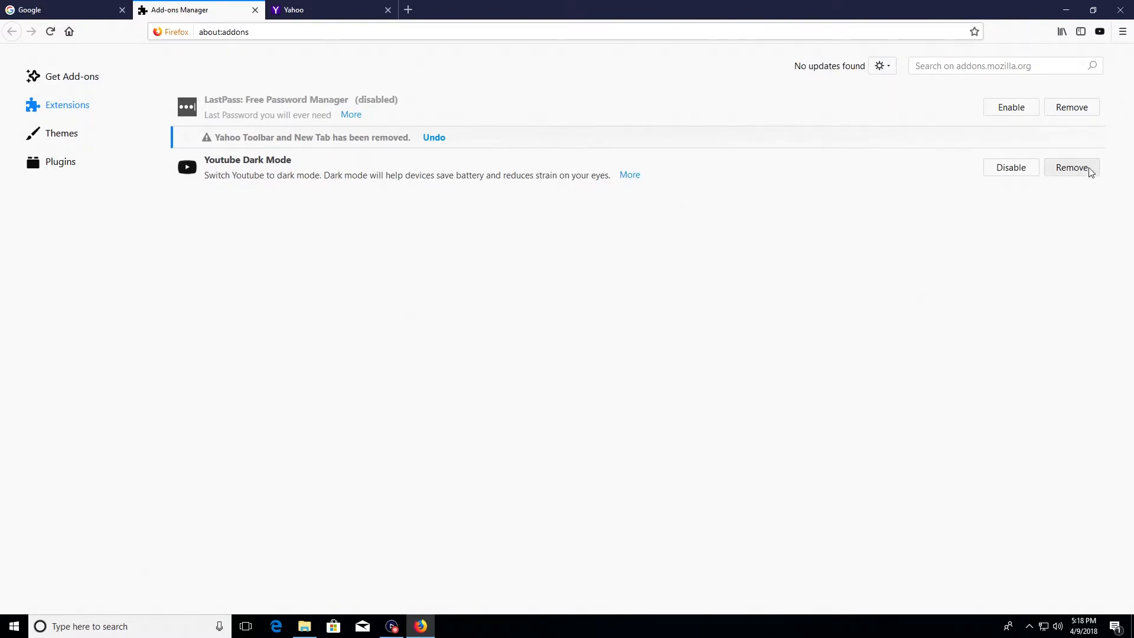
Remove Youtube Dark Mode, leaving only the disabled LastPass extension
left_click(1072, 168)
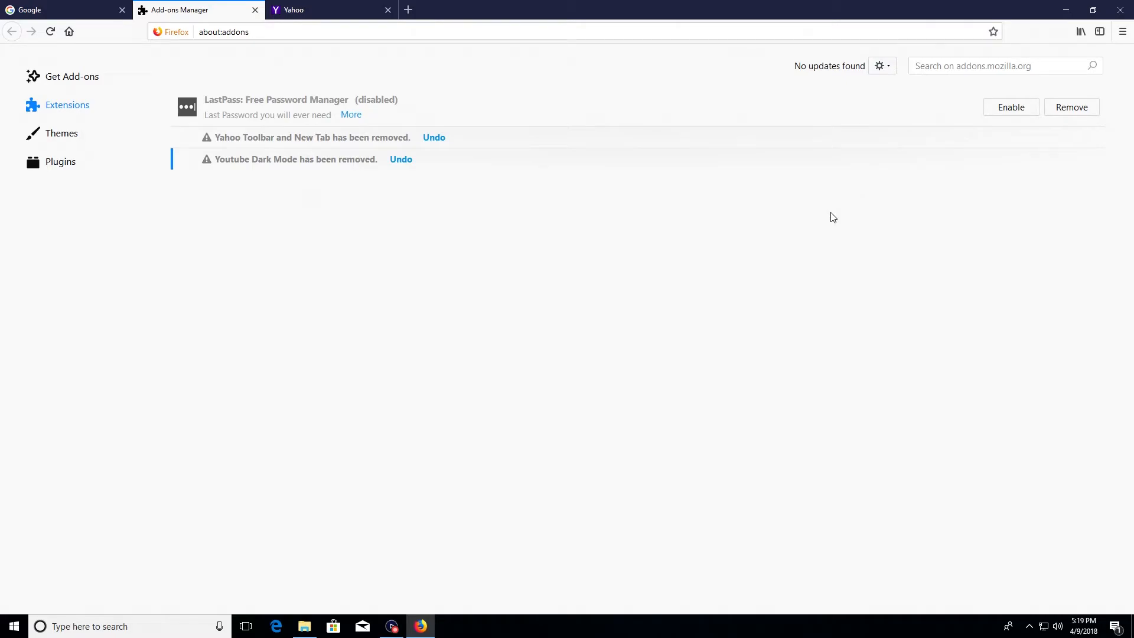
left_click(387, 10)
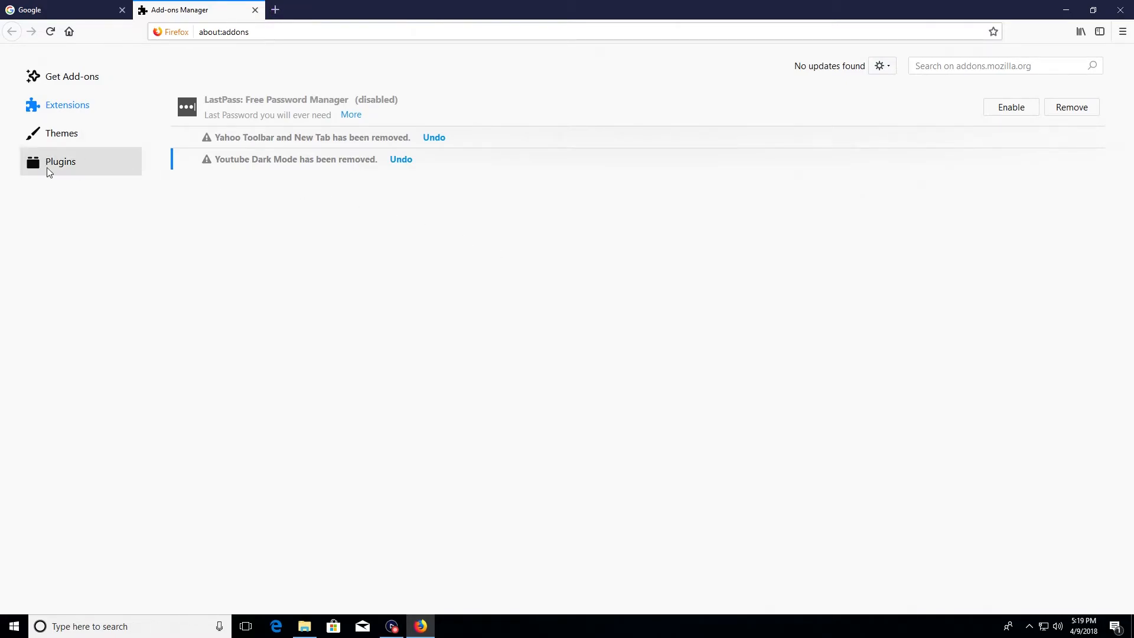
Show the Plugins list and review OpenH264's Ask, Always and Never Activate choices
left_click(61, 162)
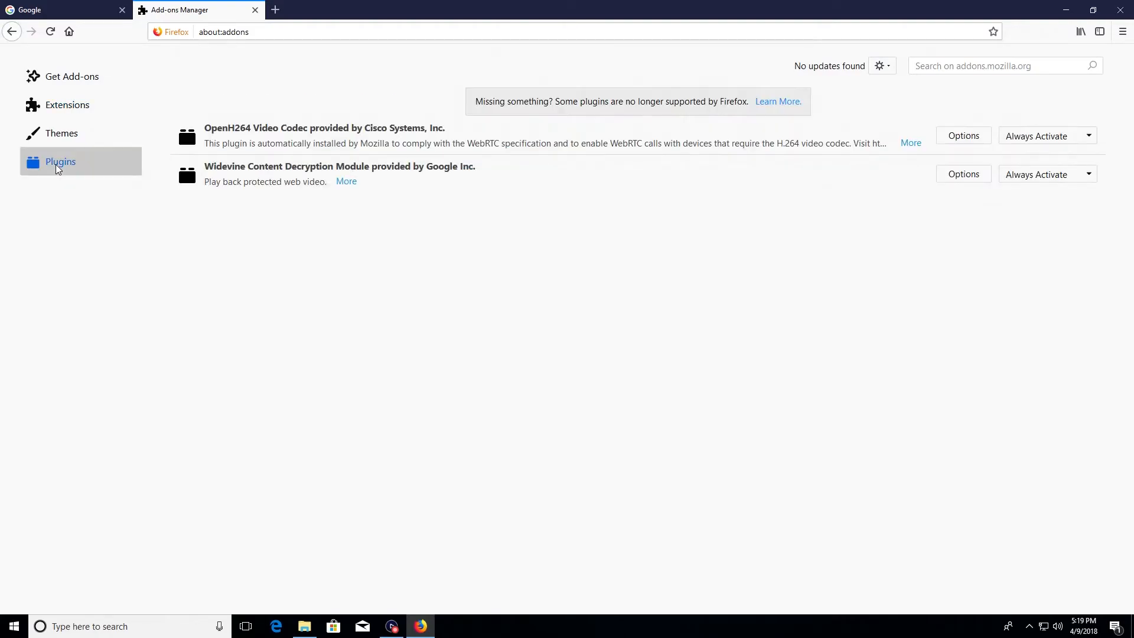
mouse_move(615, 302)
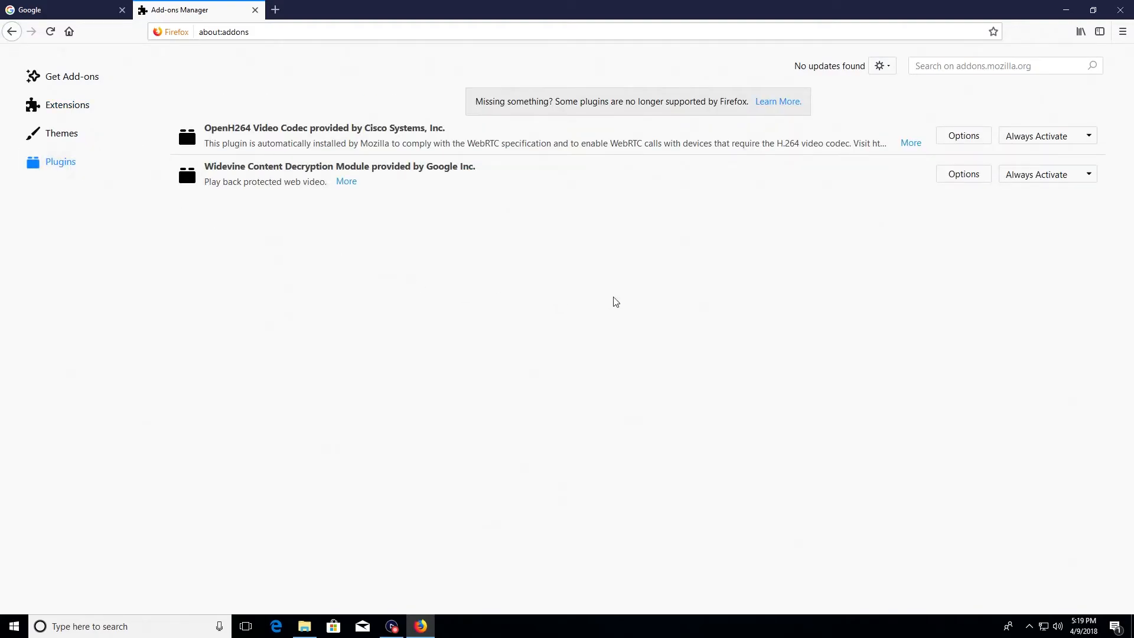
mouse_move(626, 302)
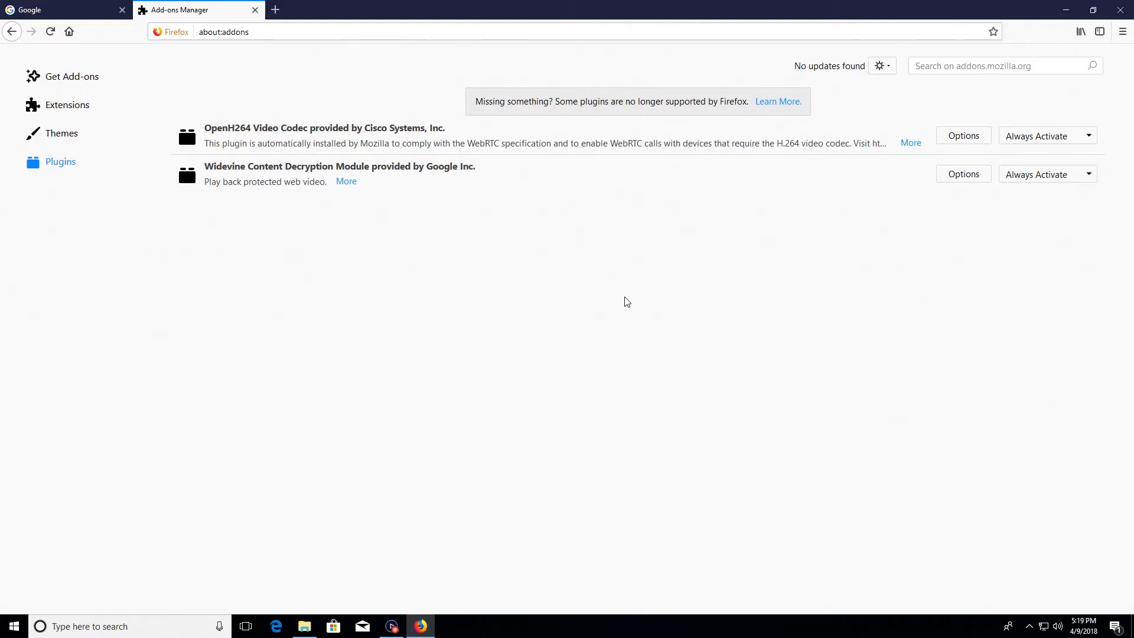
mouse_move(1066, 132)
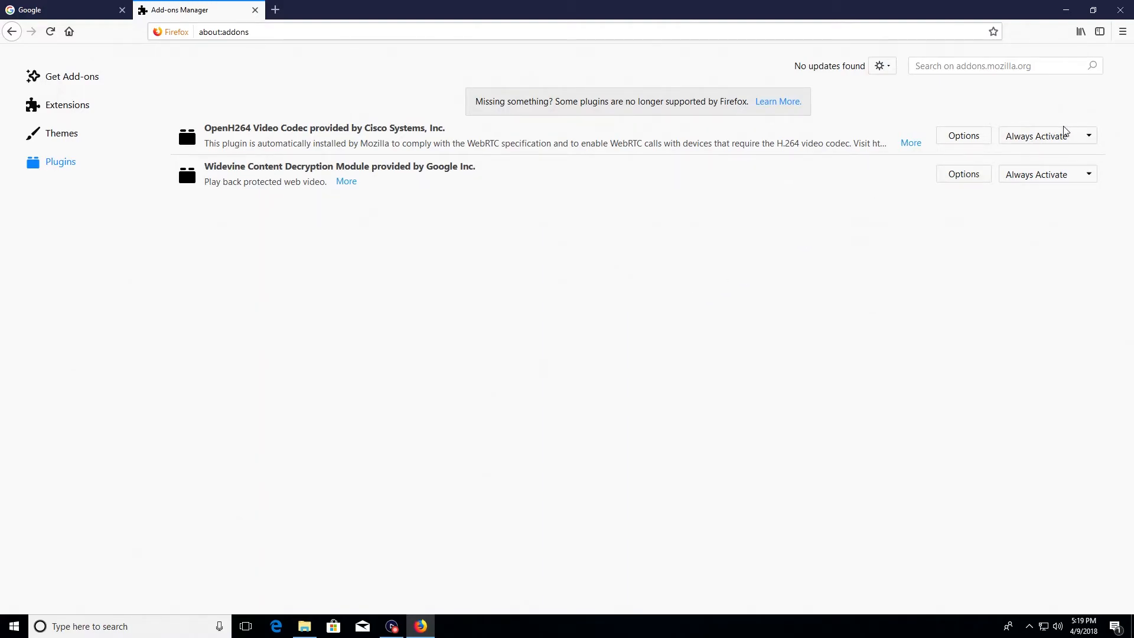
left_click(1089, 136)
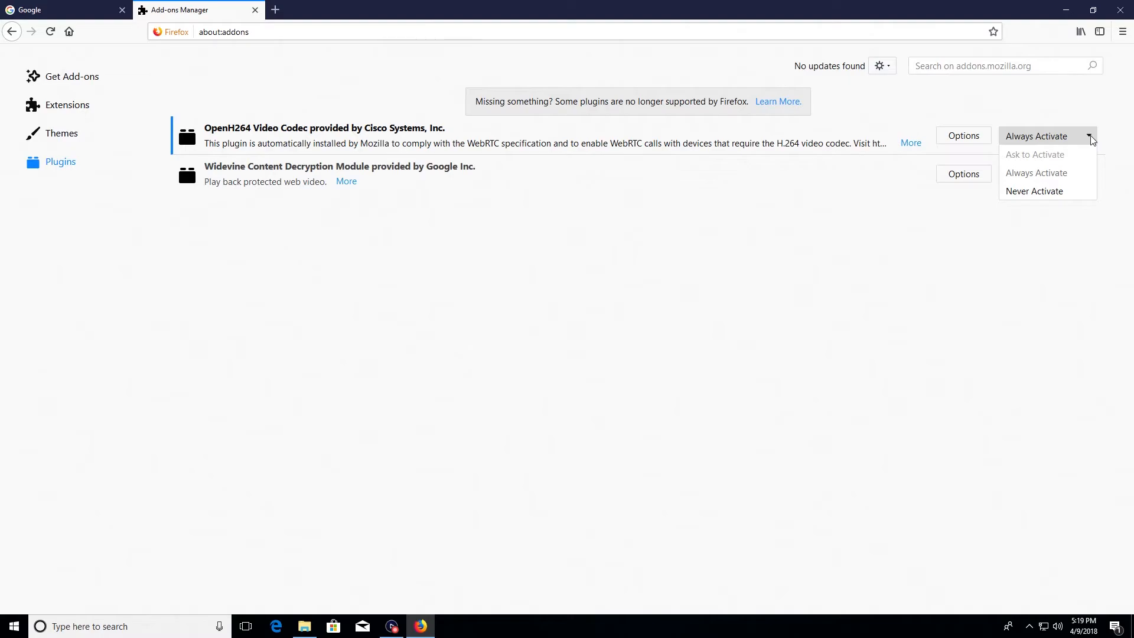
mouse_move(1013, 160)
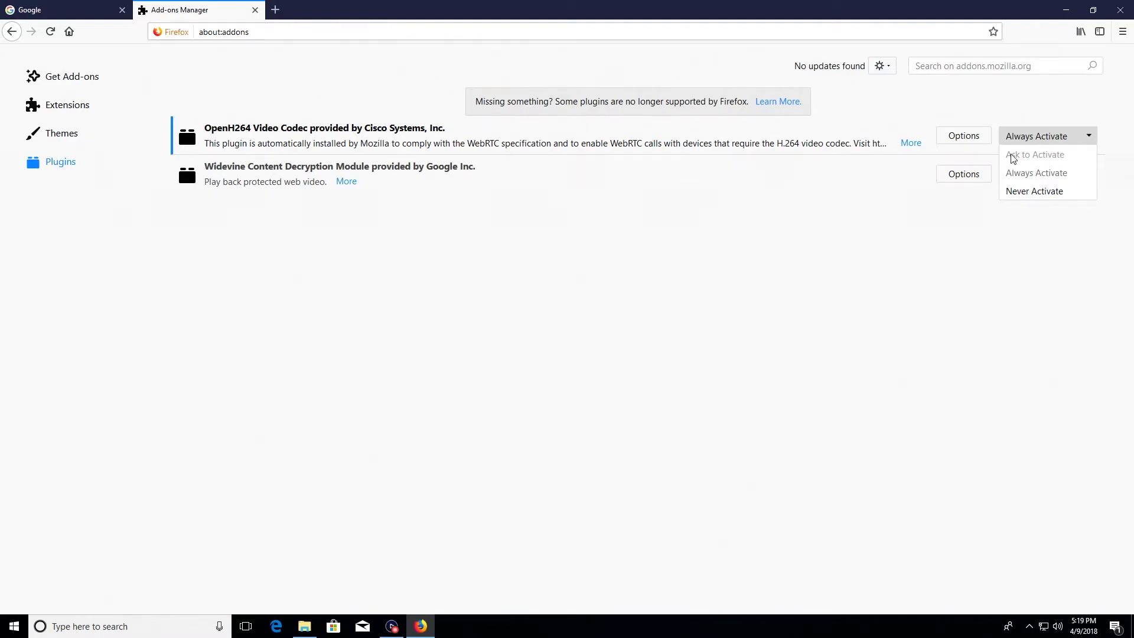
left_click(1035, 172)
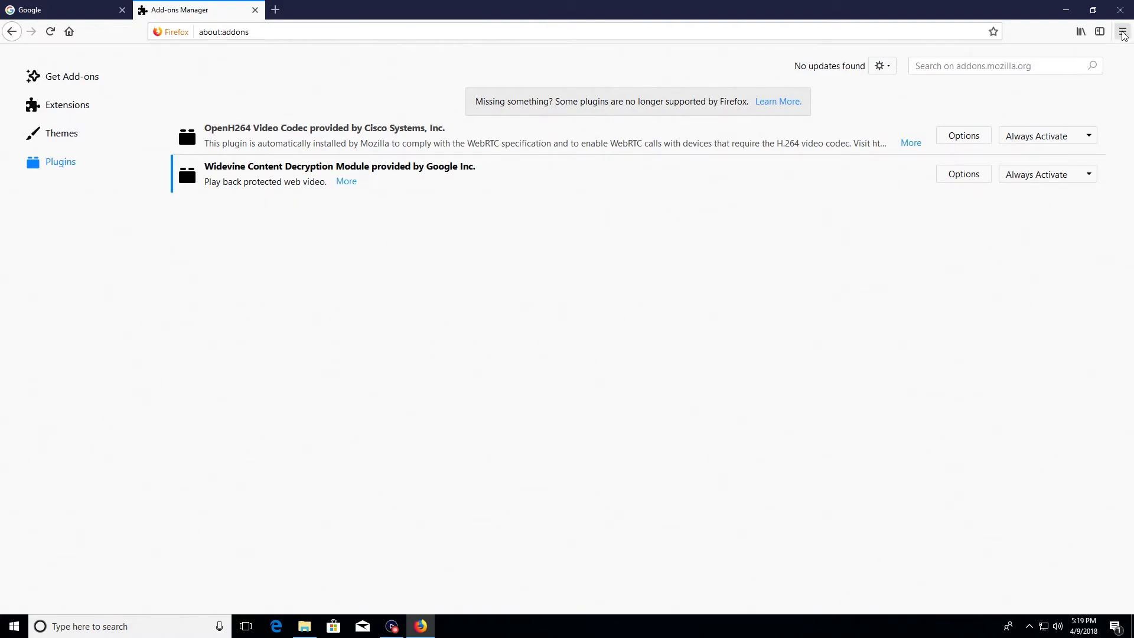
mouse_move(1123, 38)
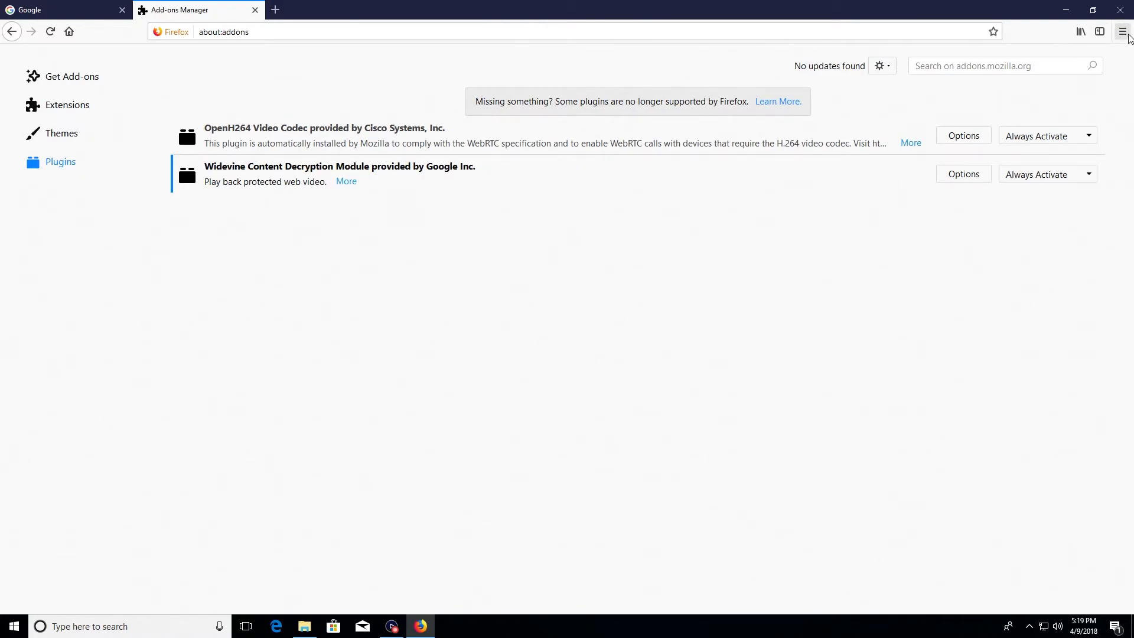
Open Options on General settings and select the google.com home page address
left_click(1122, 32)
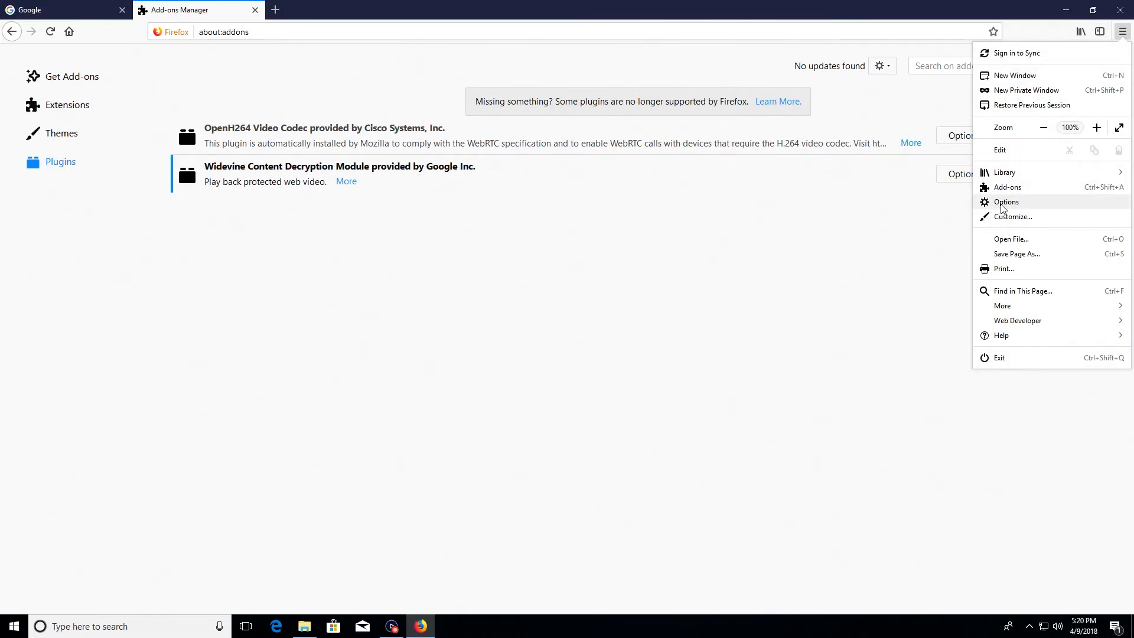
left_click(1006, 202)
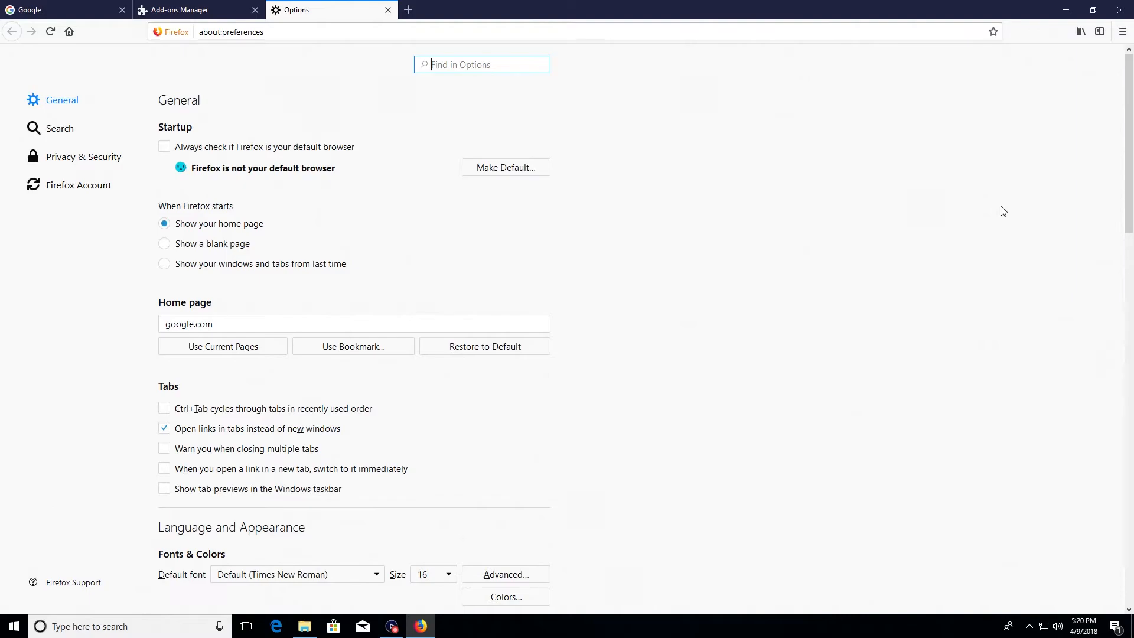
left_click(481, 65)
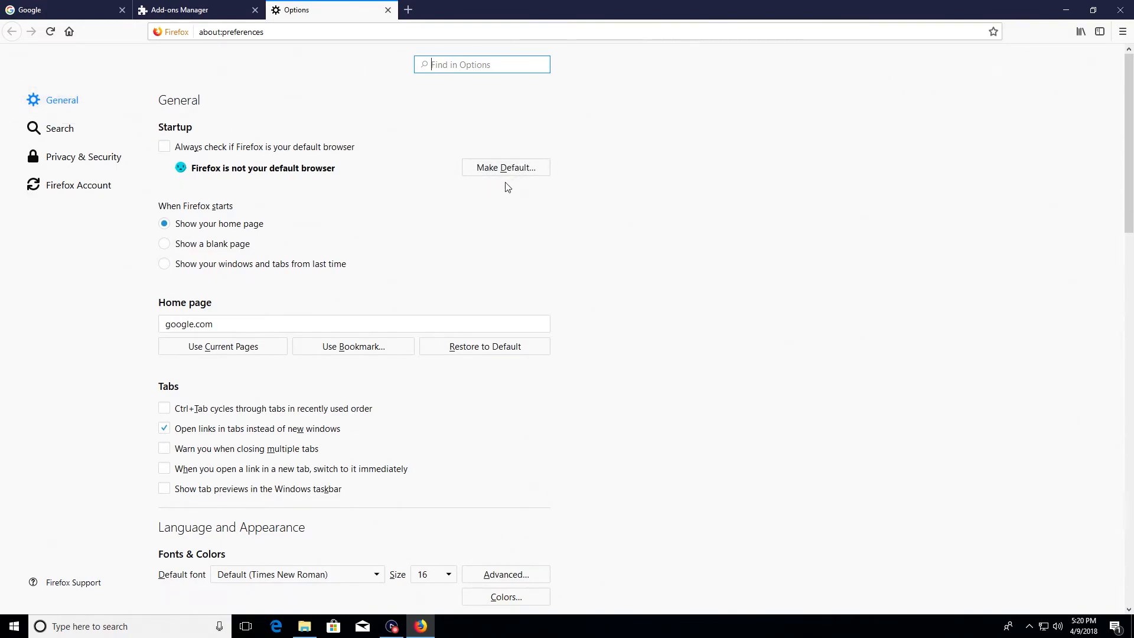
mouse_move(505, 167)
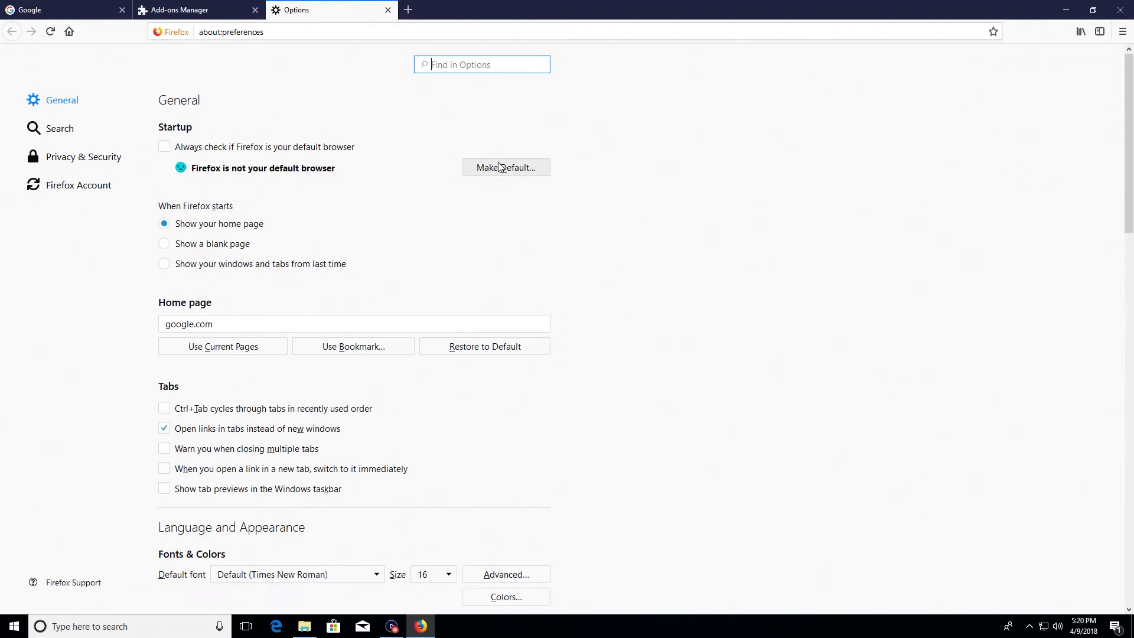
mouse_move(166, 236)
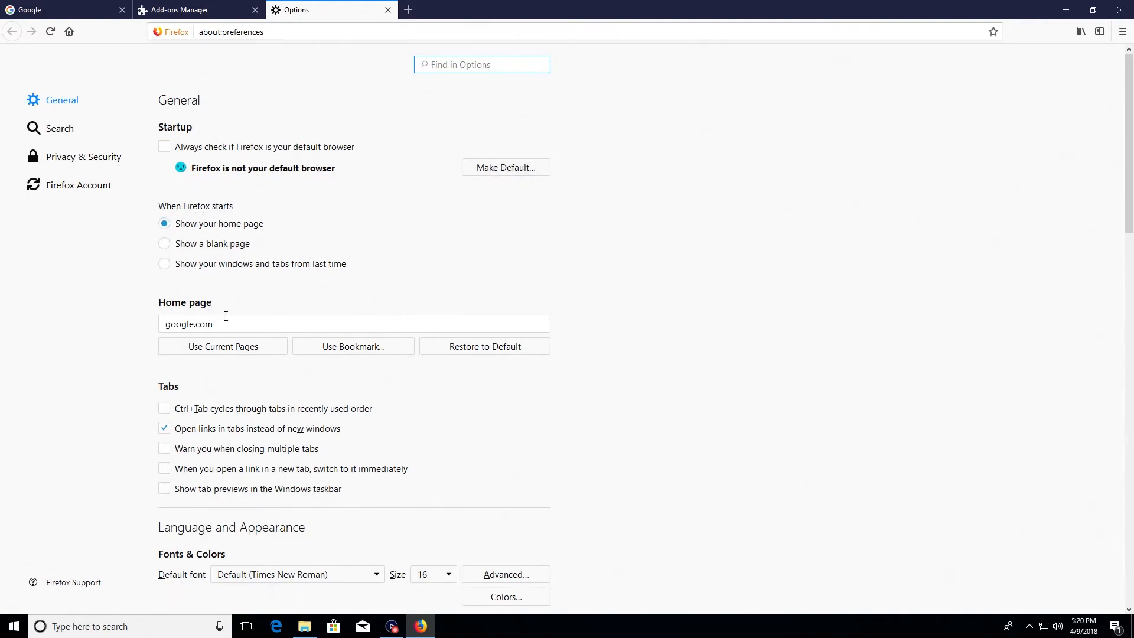
triple_click(187, 323)
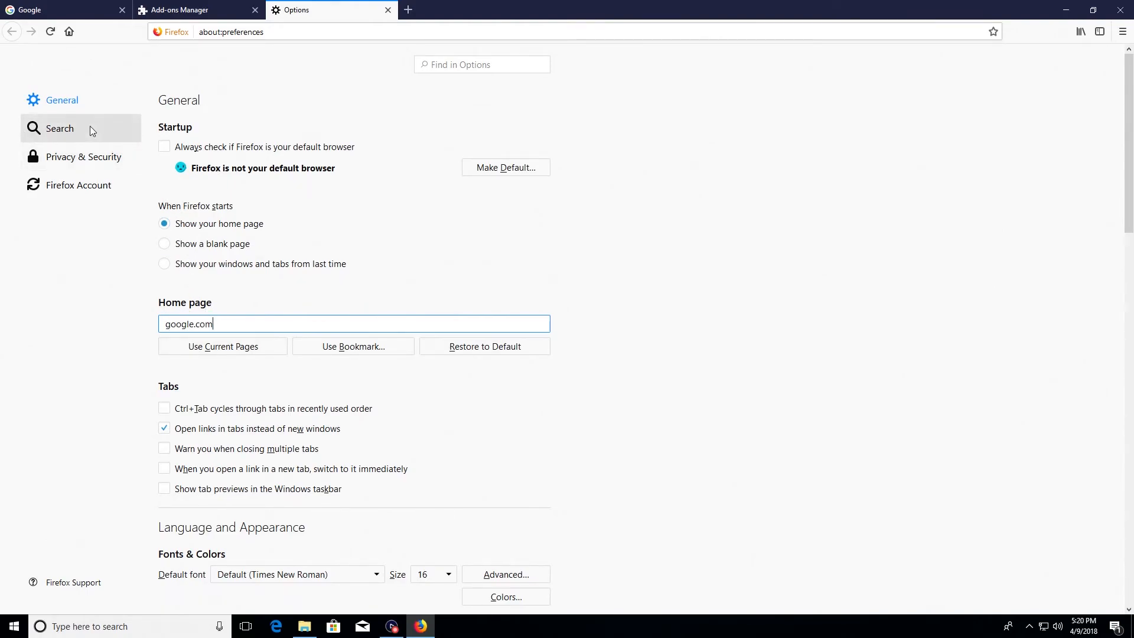
Choose DuckDuckGo as default search engine, keeping searches in the address bar
left_click(60, 128)
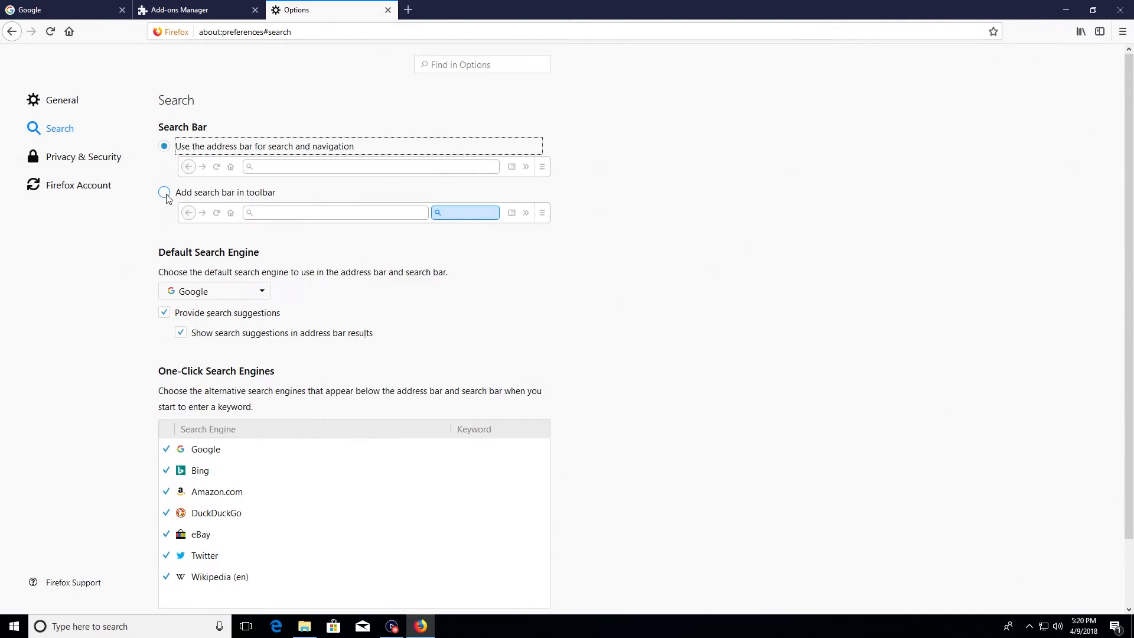
left_click(164, 146)
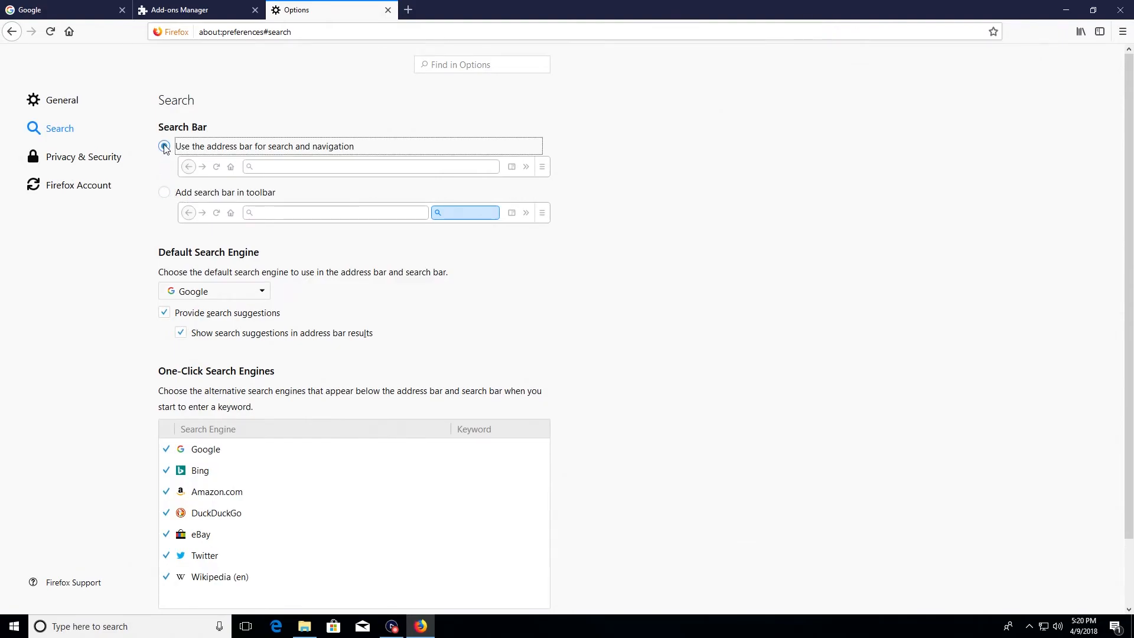
left_click(164, 193)
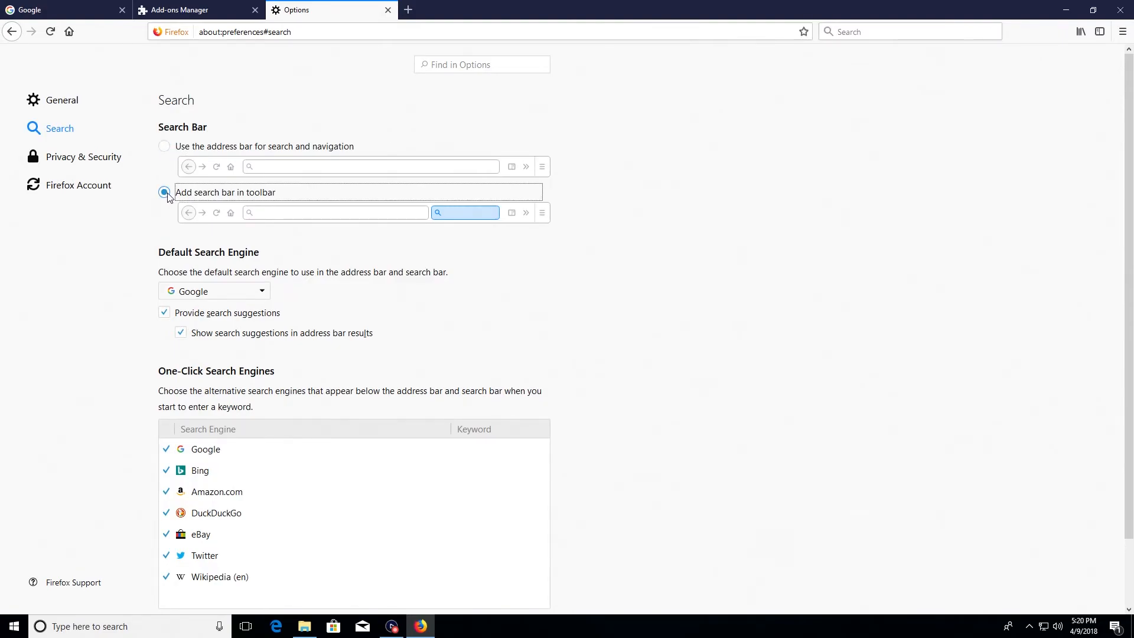
left_click(165, 146)
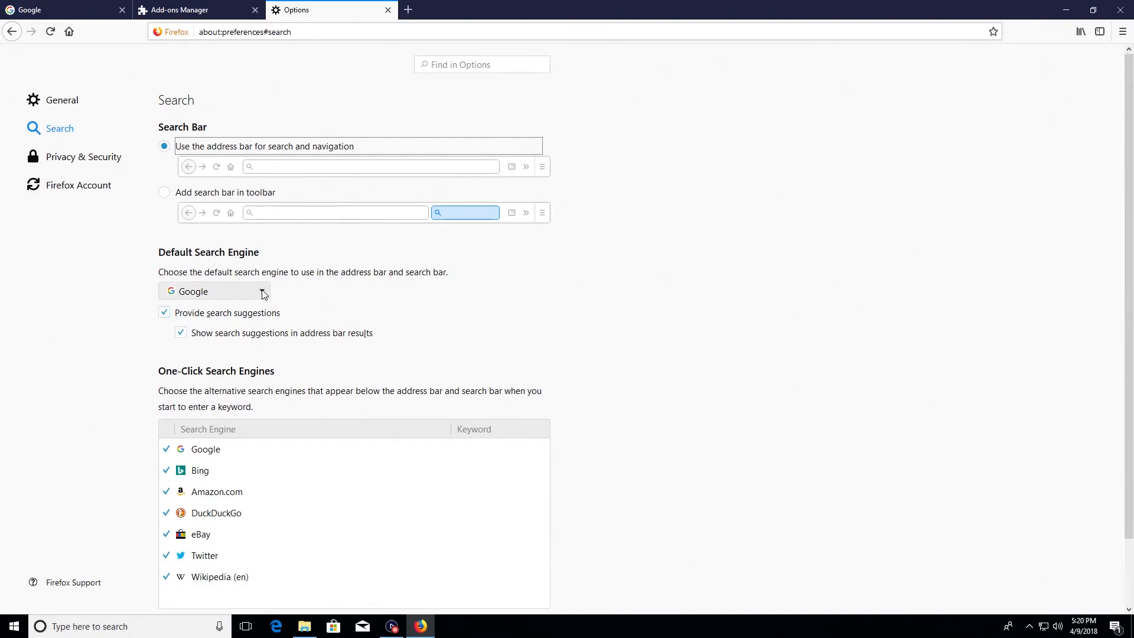
left_click(214, 291)
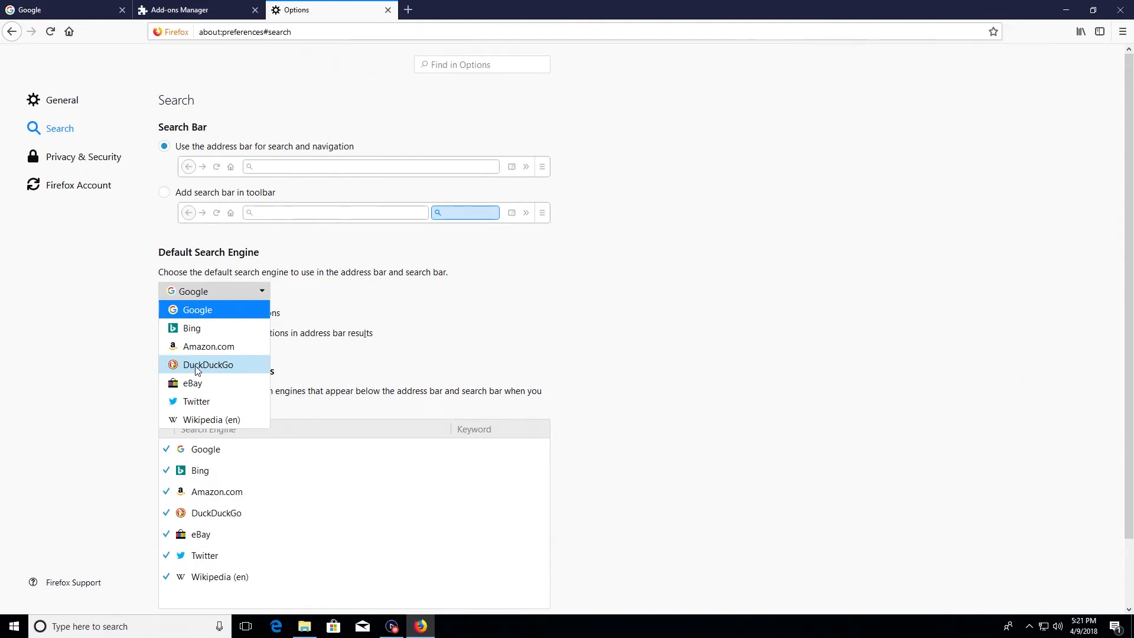
left_click(208, 365)
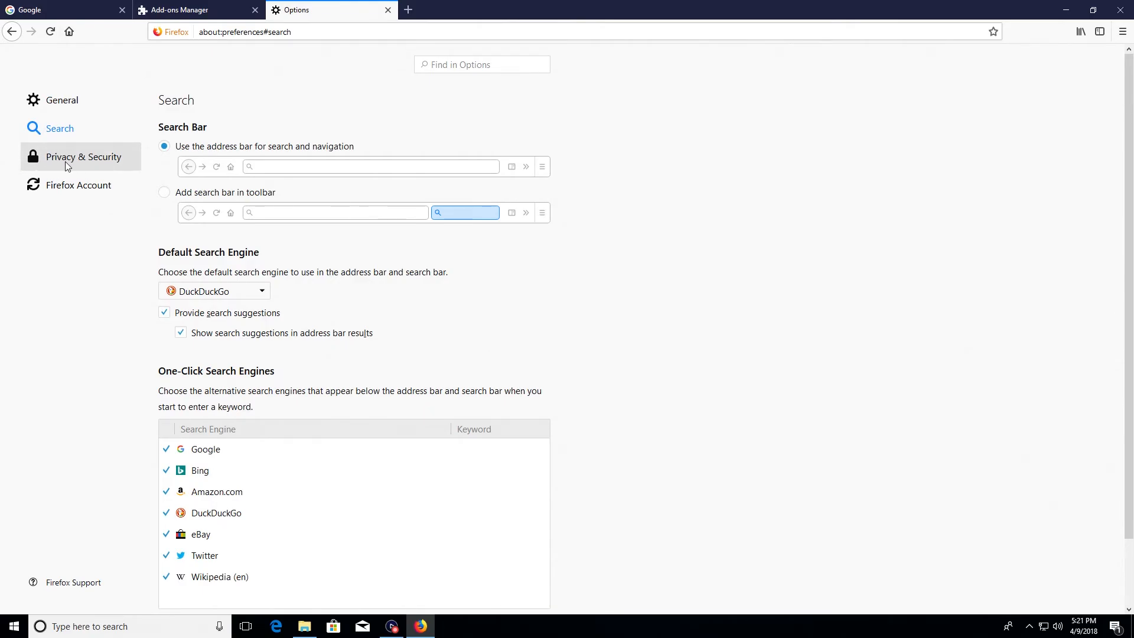
Set Do Not Track to Always under Privacy & Security's Tracking Protection
left_click(83, 156)
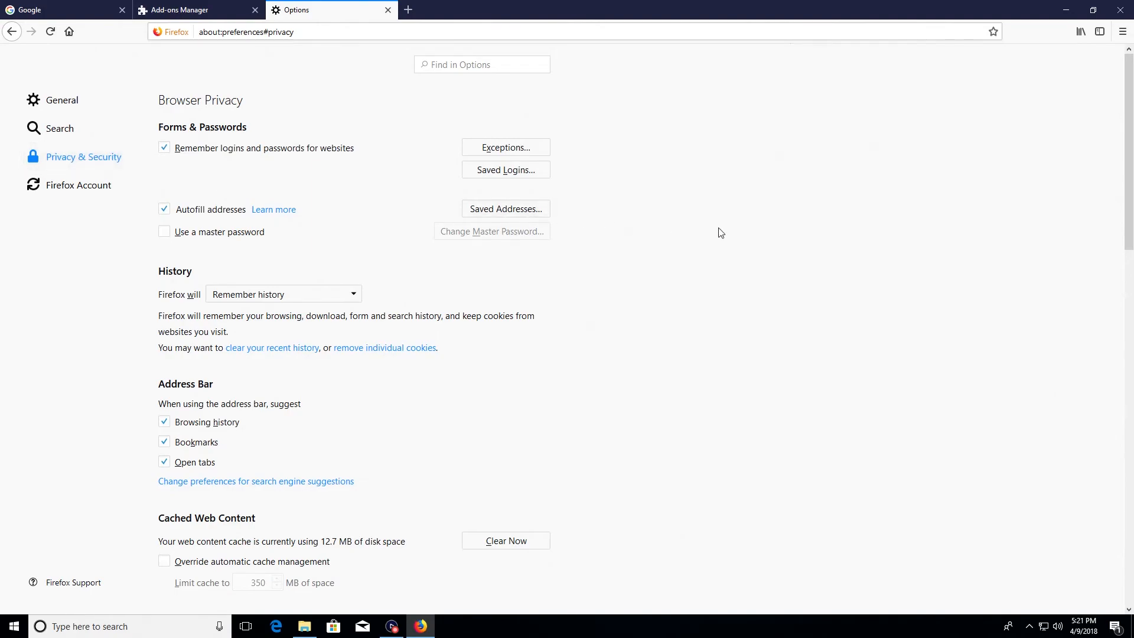
scroll("down", 3)
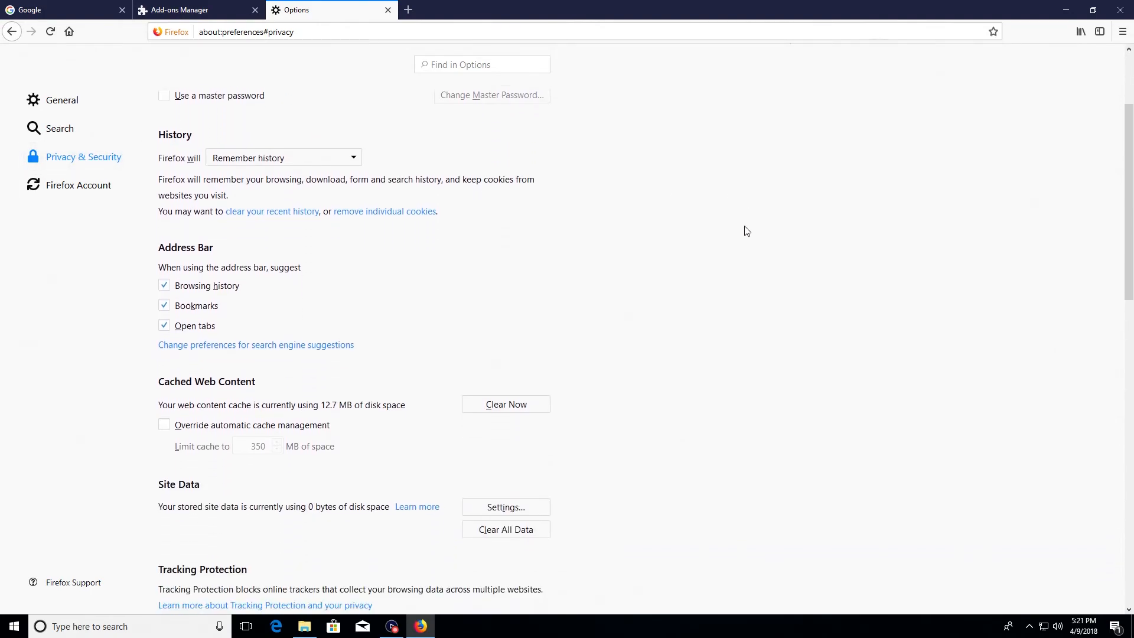
scroll("down", 3)
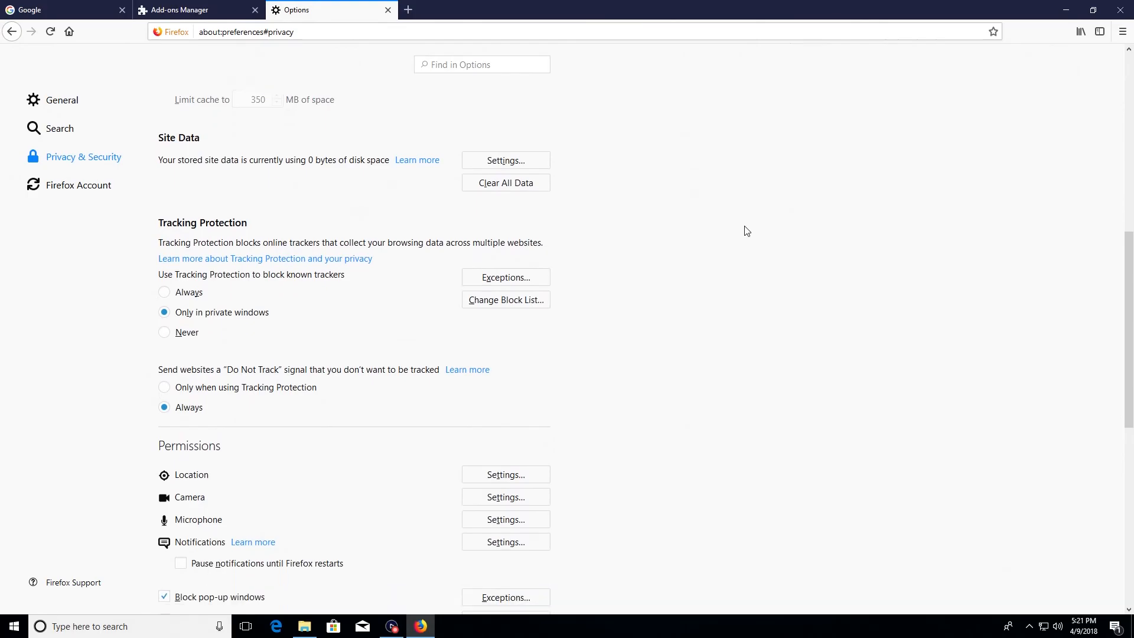
scroll("down", 3)
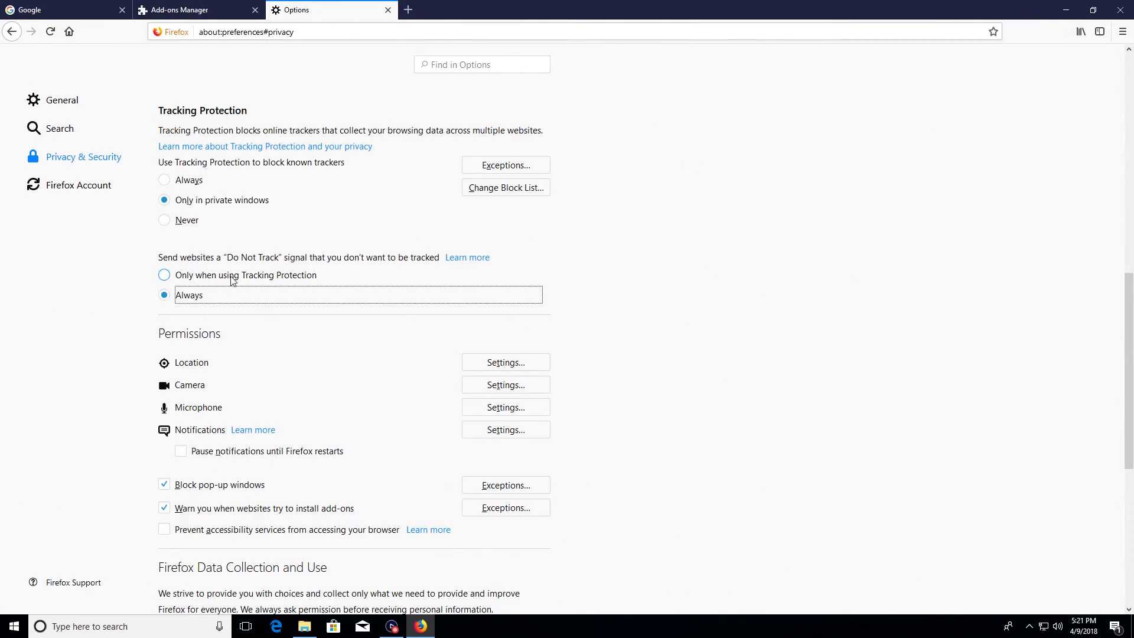
left_click(164, 295)
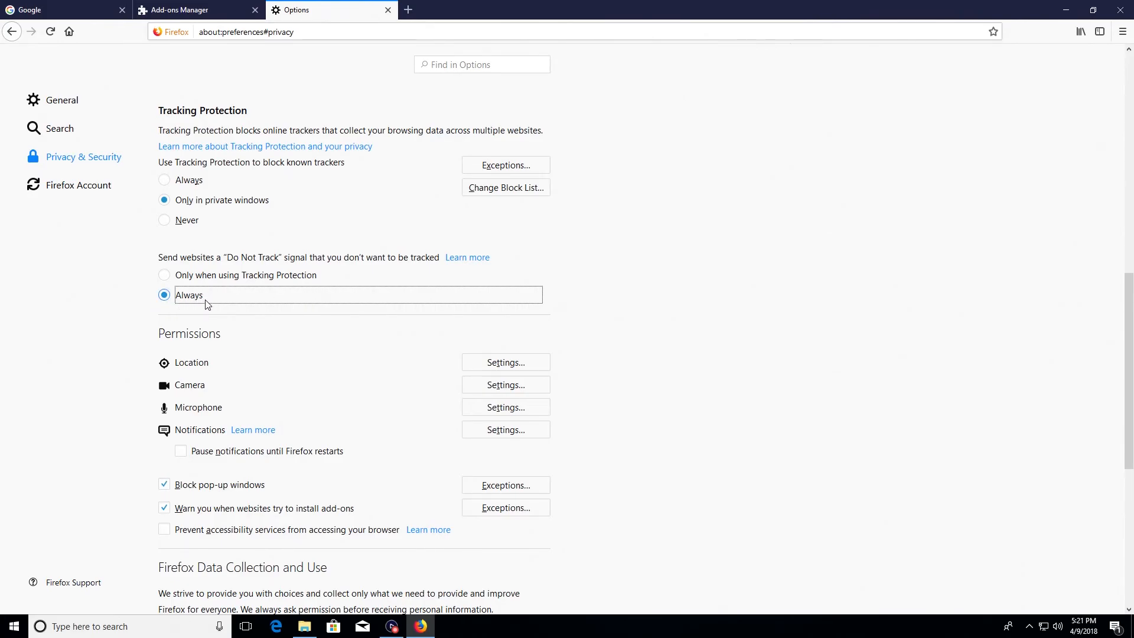
Stop sending technical and interaction data and studies to Mozilla, then open the Firefox Account page
scroll("down", 3)
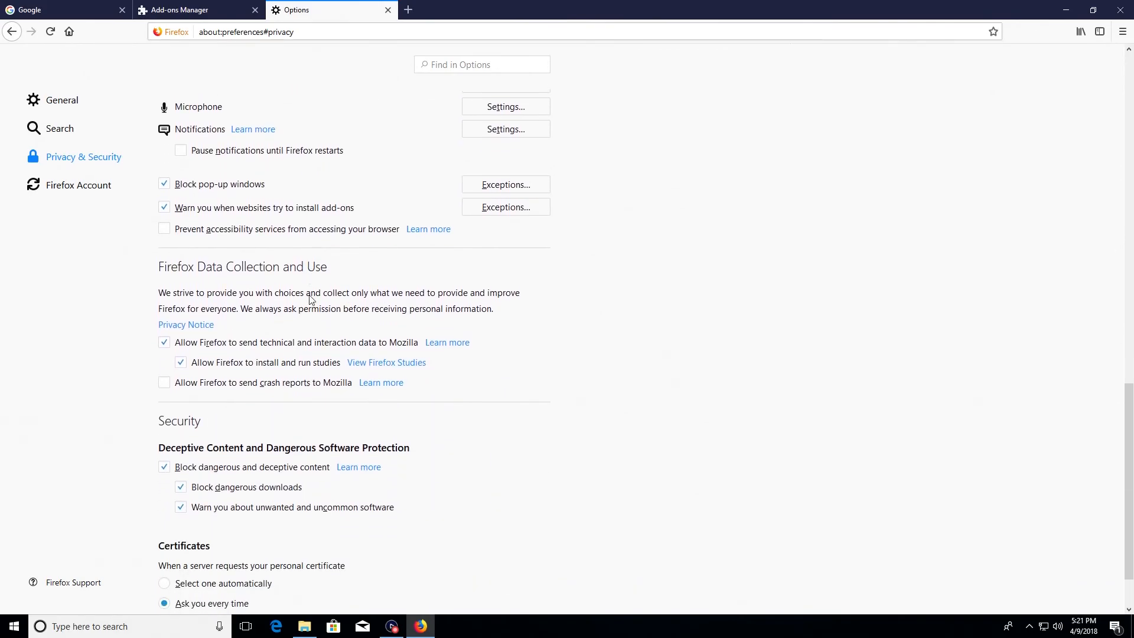
scroll("down", 3)
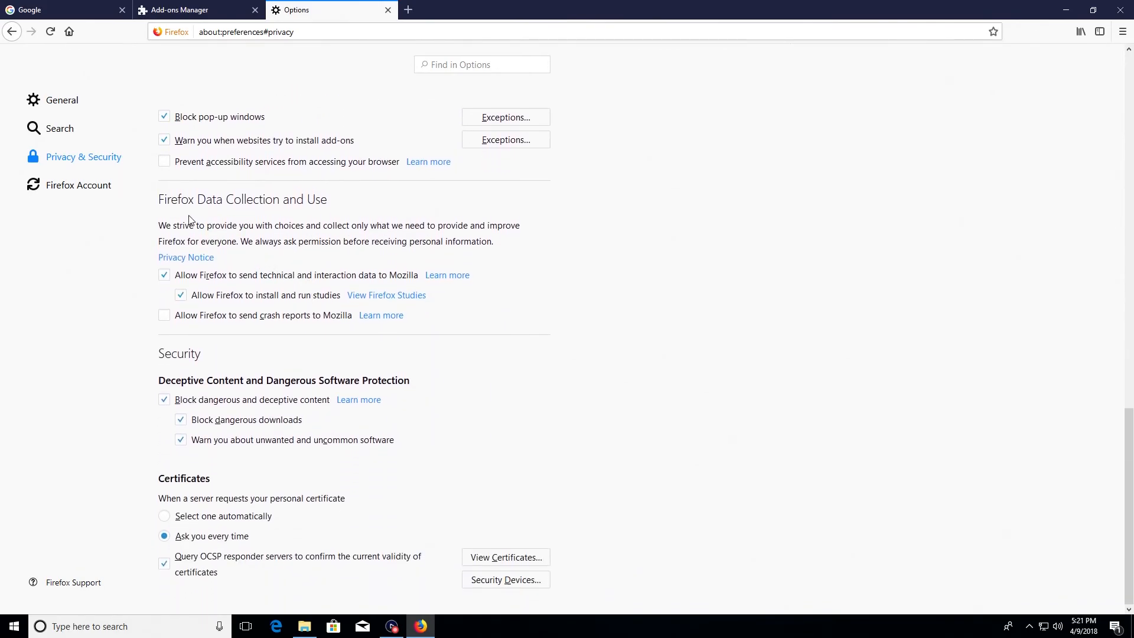
mouse_move(303, 208)
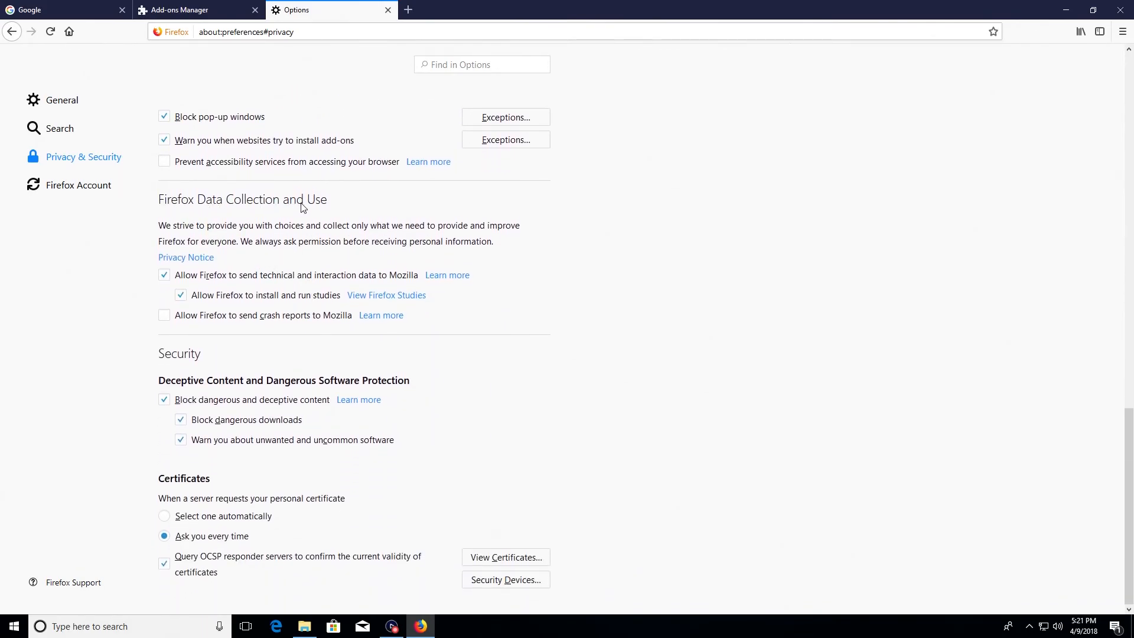
left_click(164, 275)
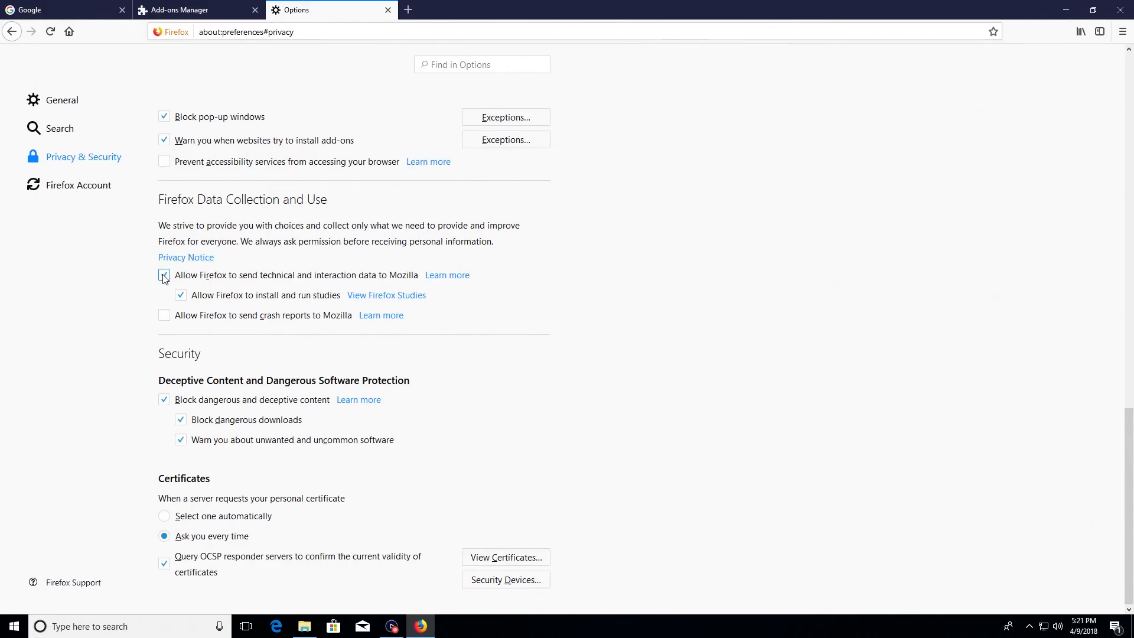
left_click(164, 275)
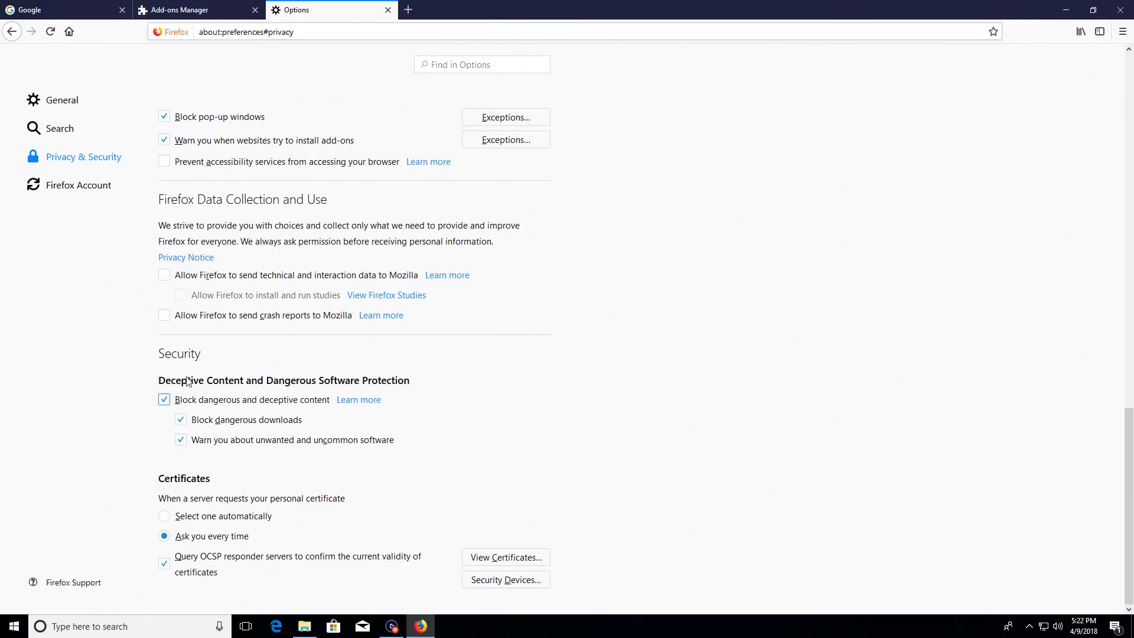
mouse_move(506, 415)
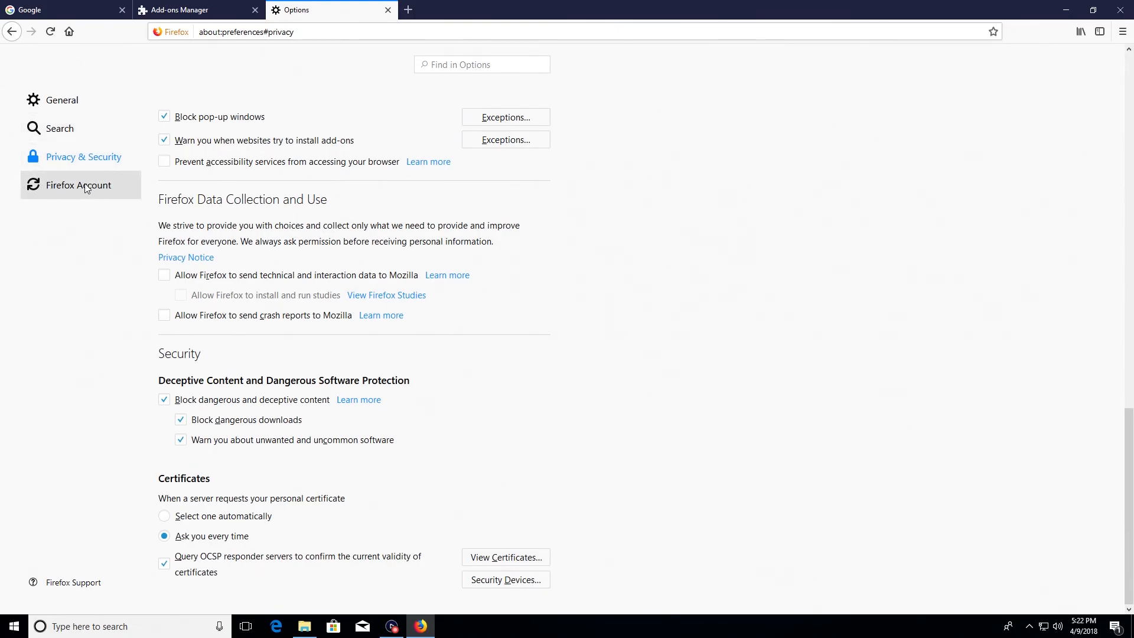
left_click(77, 184)
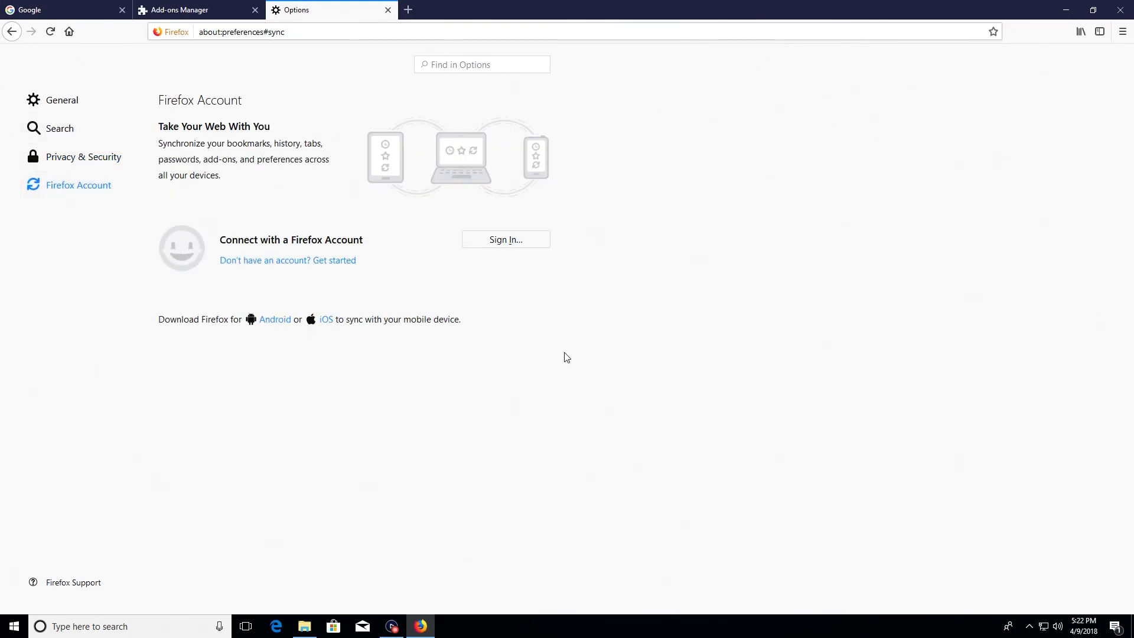